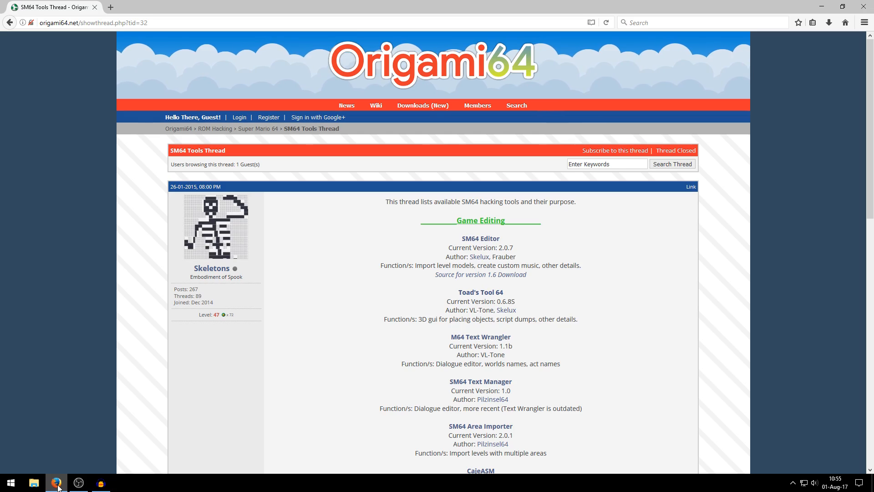
mouse_move(115, 436)
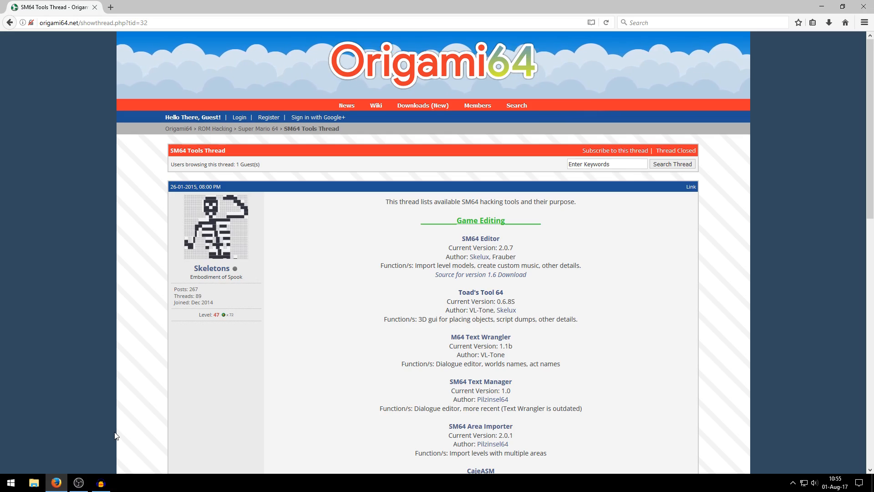
Step: Scroll the Origami64 SM64 Tools Thread down past CajeASM to armips and LemAsm
scroll("down", 3)
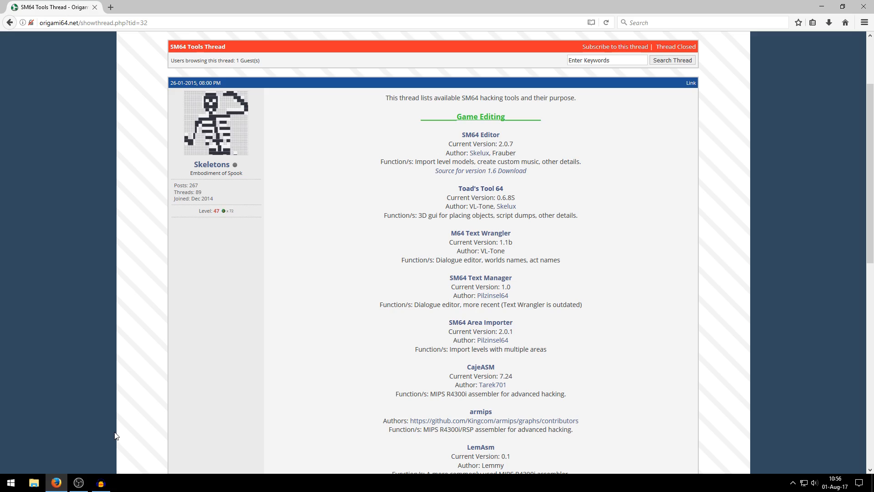
mouse_move(289, 312)
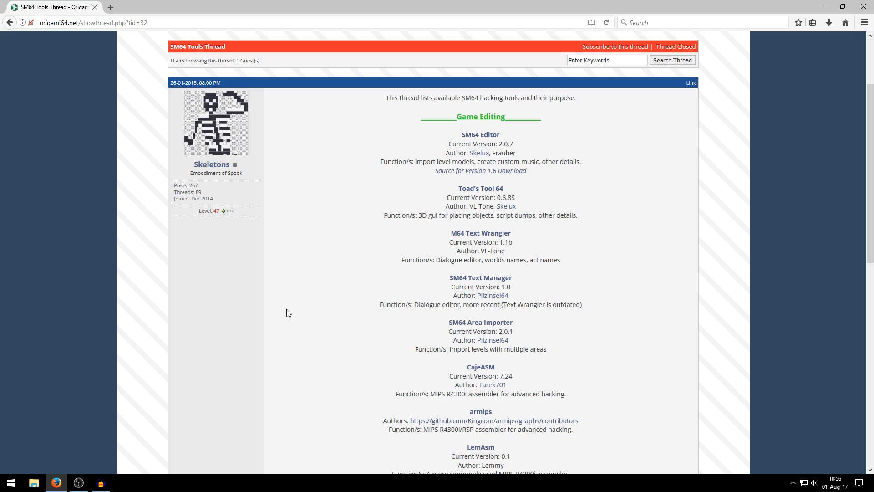
mouse_move(480, 189)
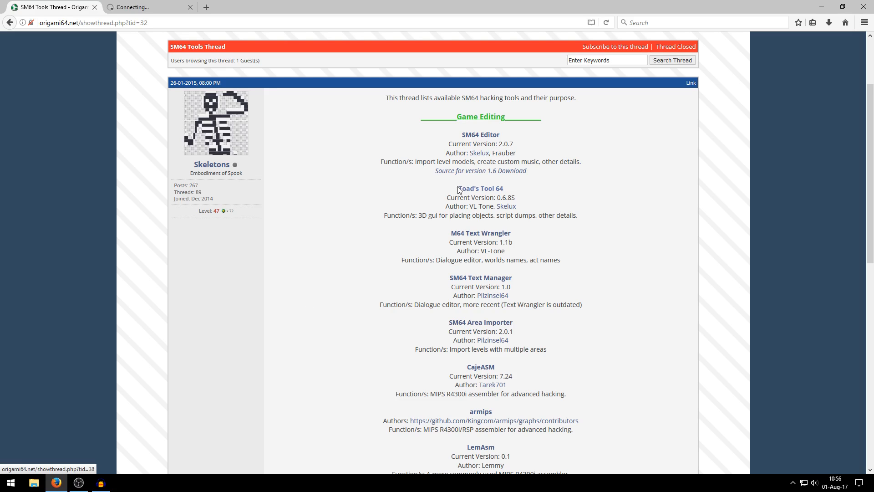
Step: Open the Toad's Tool 64 thread and start the Shockwave version download on MediaFire
left_click(480, 188)
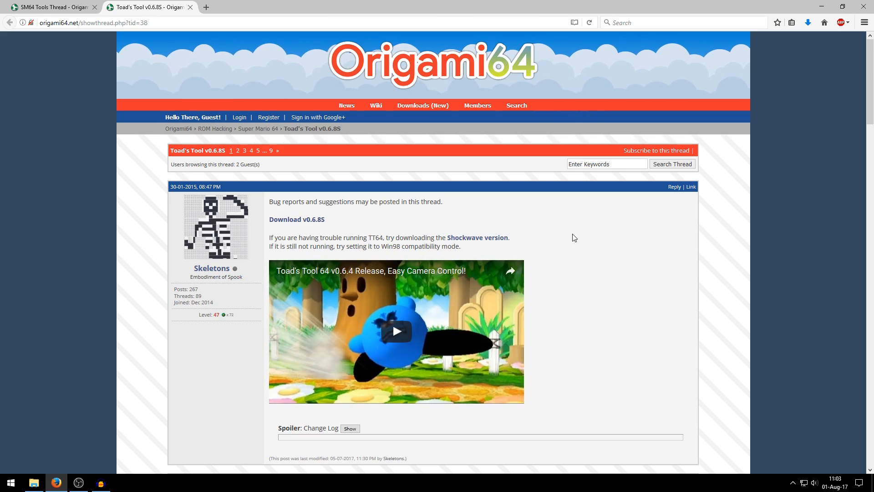
mouse_move(496, 246)
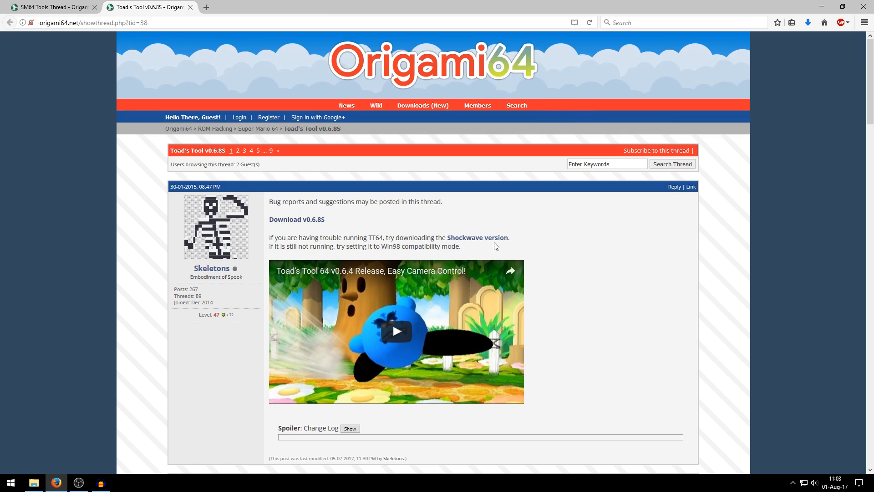
mouse_move(478, 237)
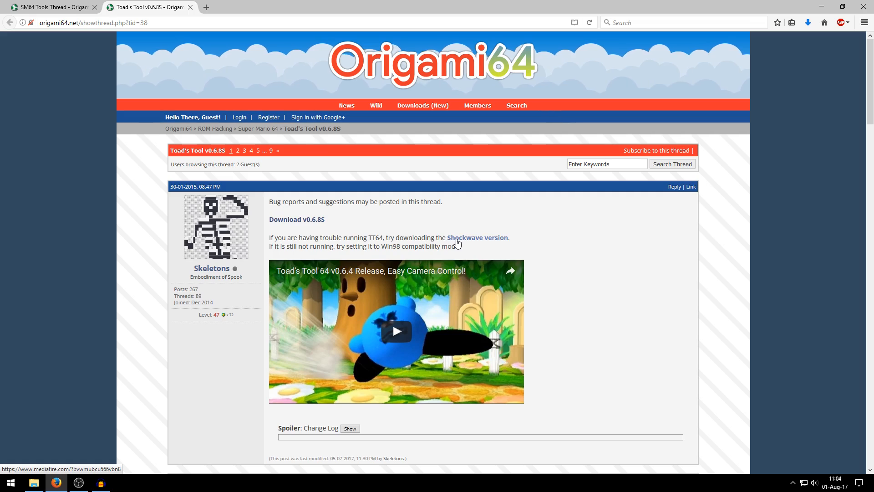
left_click(477, 237)
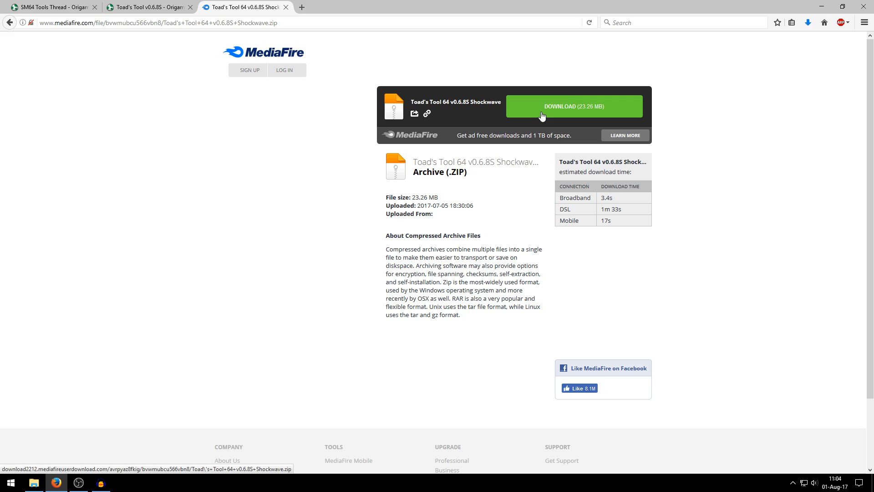
left_click(574, 106)
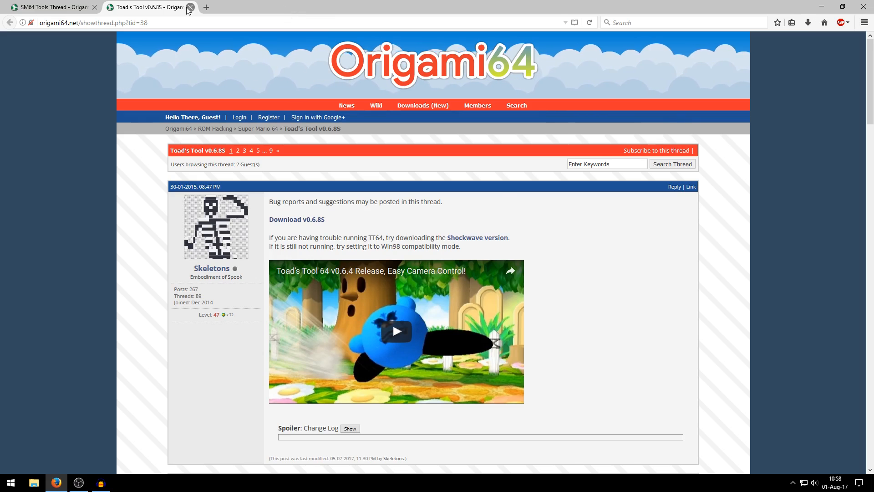
Step: Close the Toad's Tool tab and save the latest SM64 Text Manager zip from Pilzinsel64
left_click(188, 7)
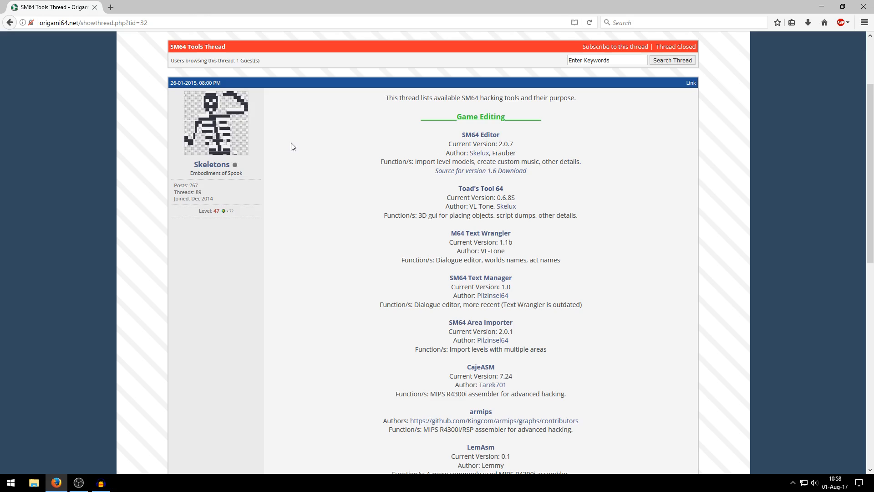
mouse_move(391, 279)
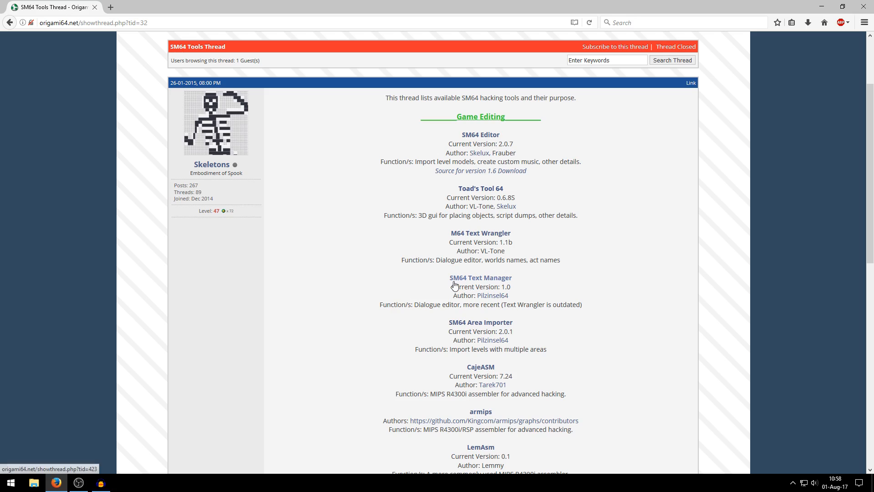
mouse_move(480, 234)
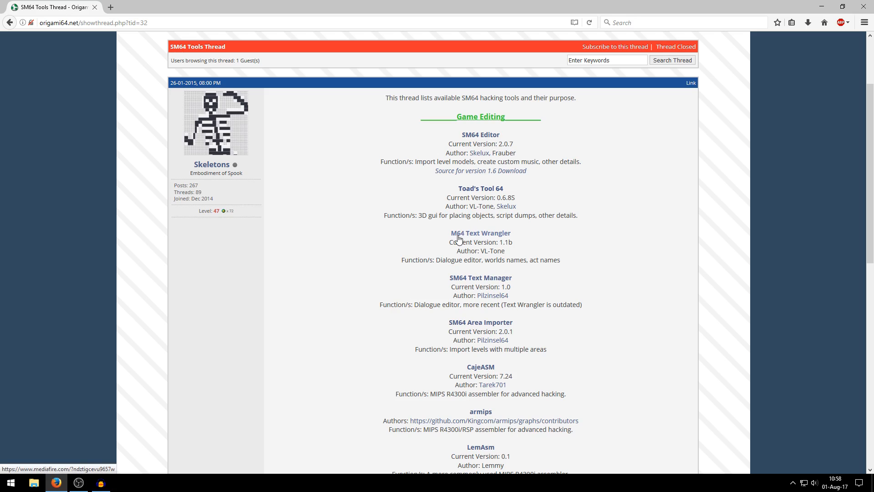
scroll("down", 3)
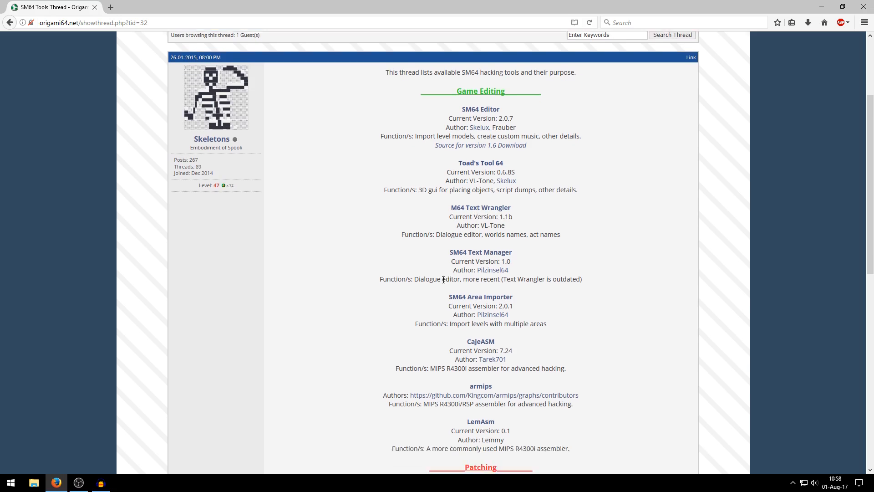
scroll("down", 3)
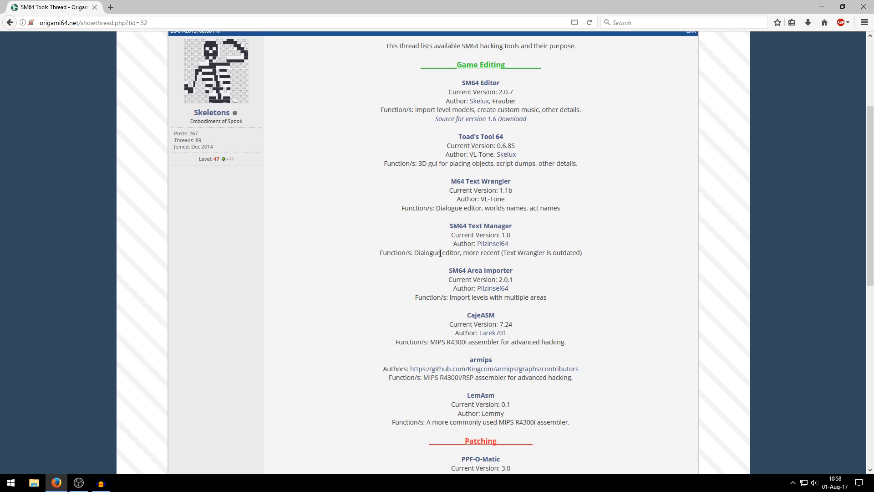
mouse_move(504, 232)
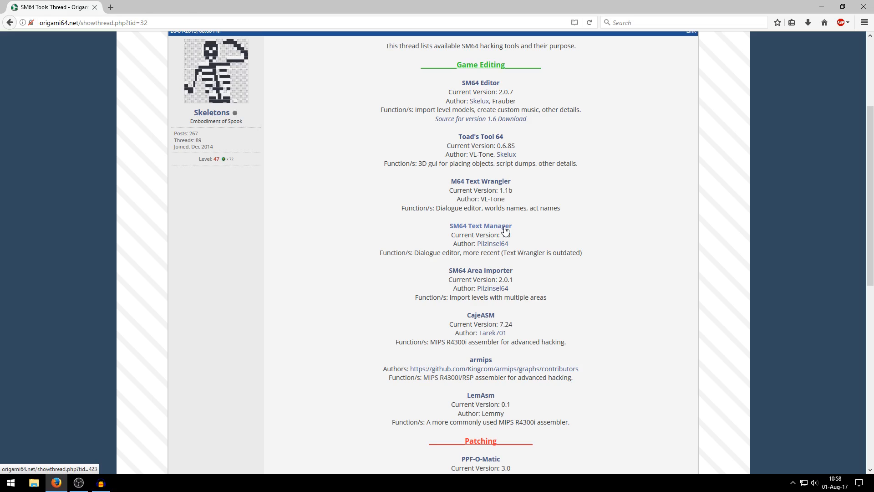
left_click(480, 226)
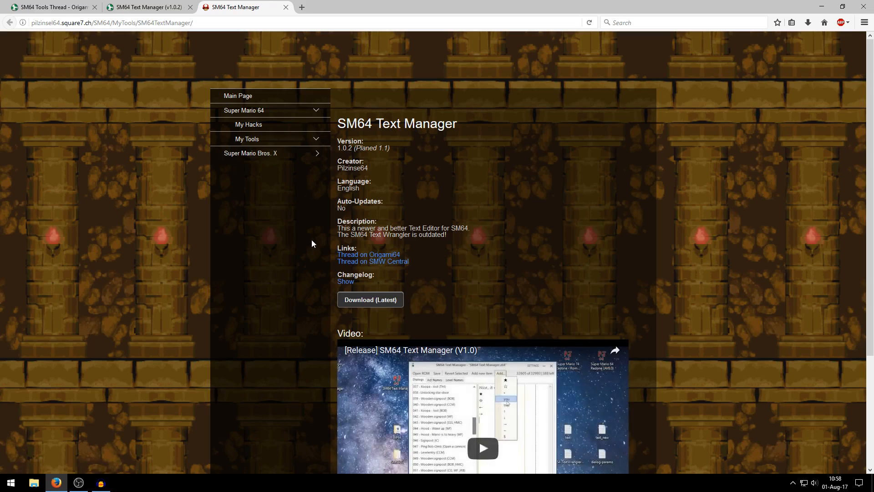
left_click(370, 299)
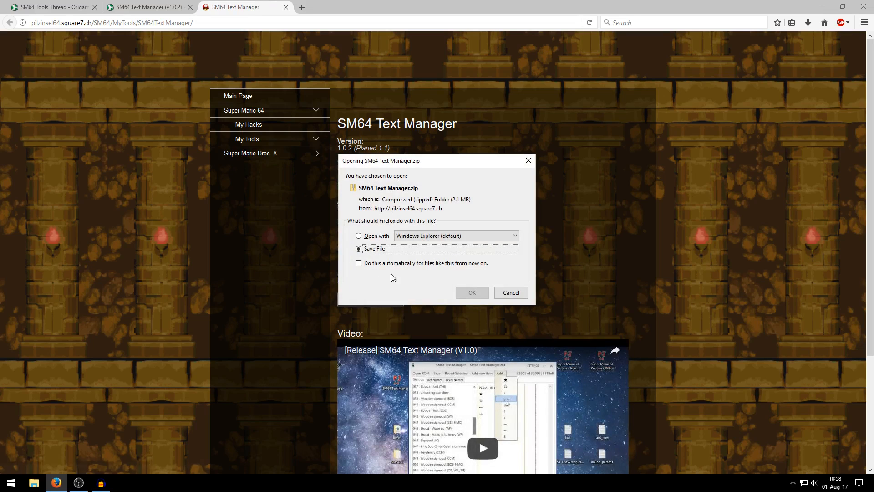
left_click(509, 293)
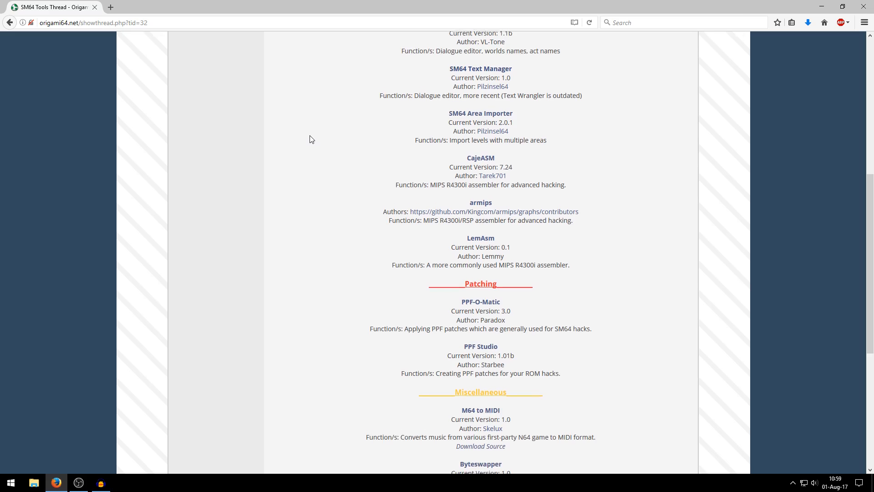
Step: Open the sm64extend thread and download sm64extend 0.3.1 (win32)
scroll("down", 3)
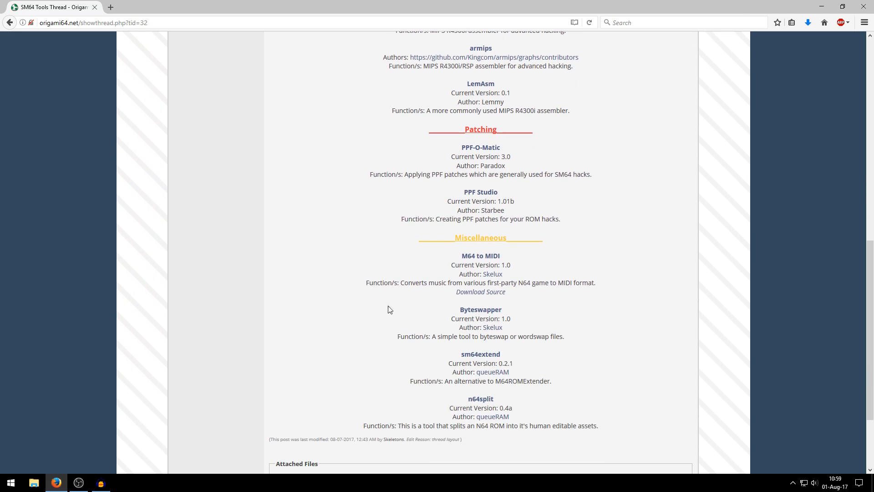
mouse_move(480, 355)
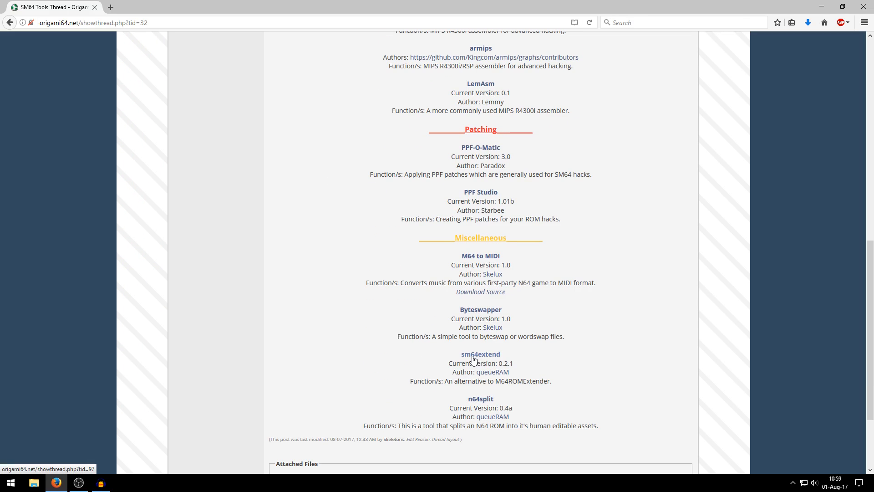
left_click(480, 354)
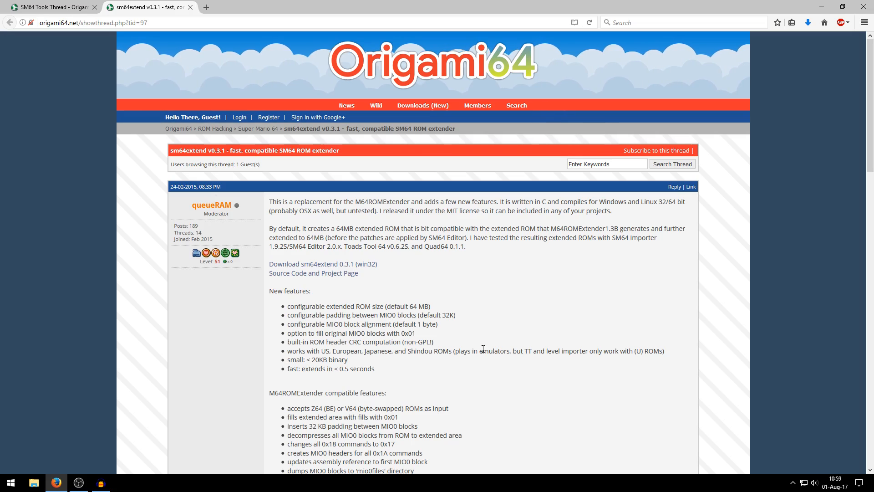
left_click(322, 263)
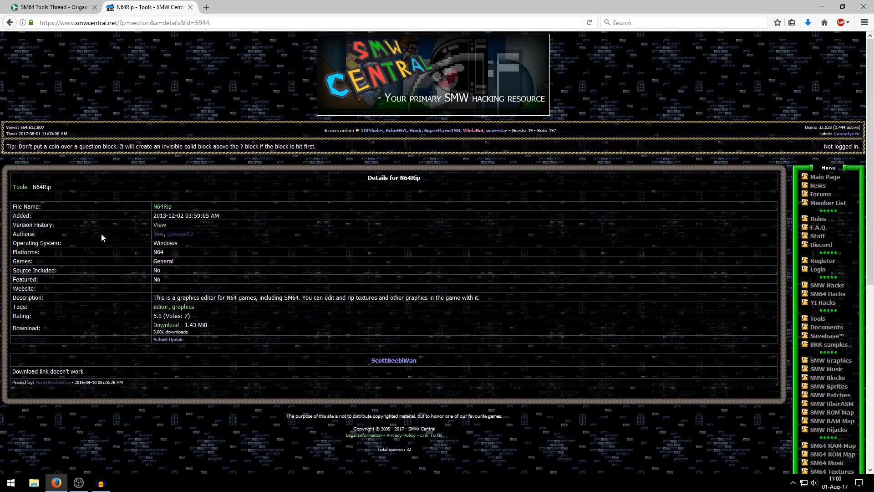
left_click(166, 325)
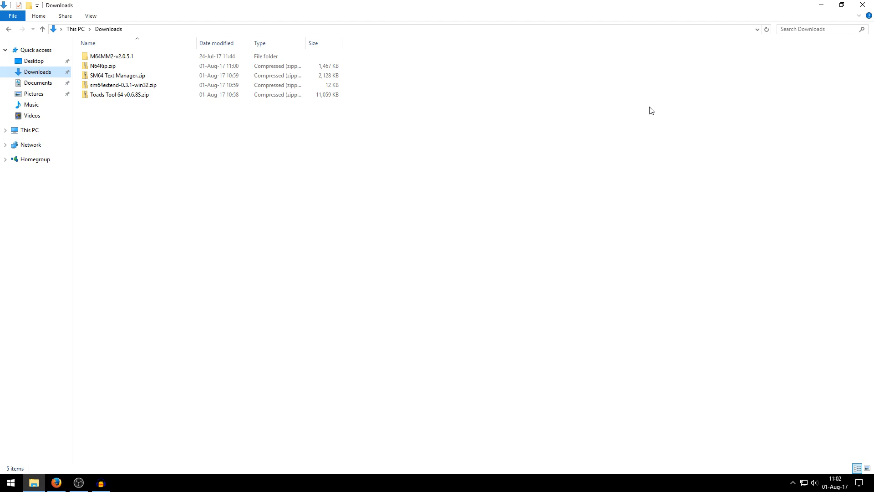
mouse_move(280, 193)
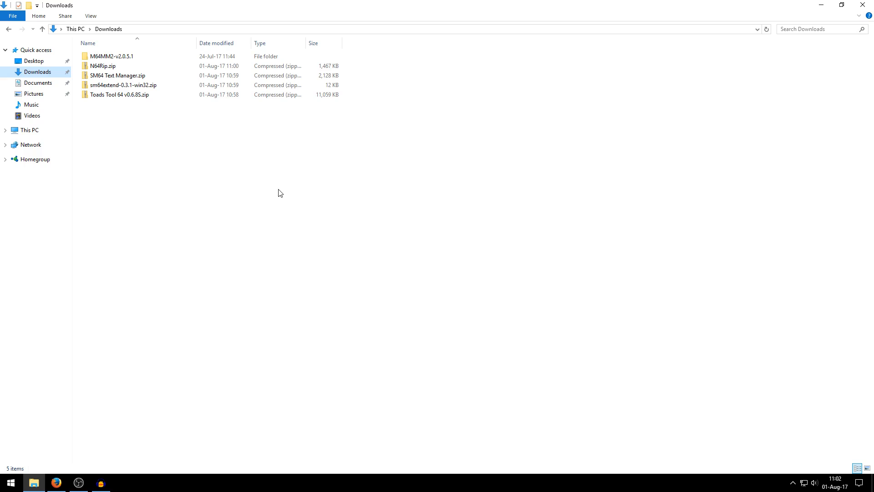
mouse_move(156, 169)
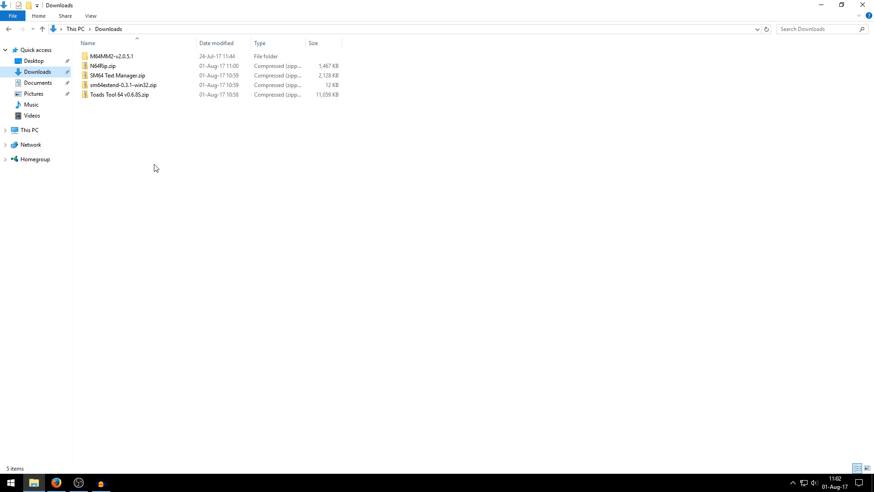
Step: Create a 'Super Mario 64 ROM Hacking Tools' folder in Downloads and drag the four zips in
right_click(155, 168)
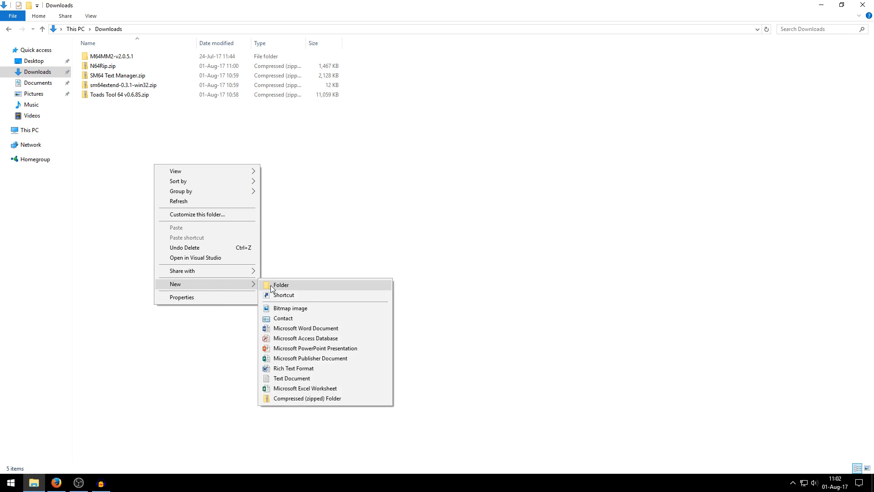
left_click(281, 285)
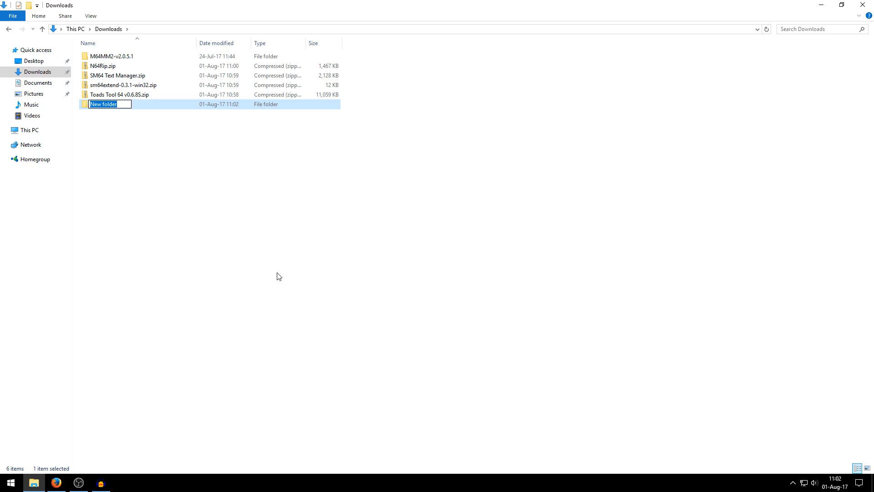
type("Super Mario 64")
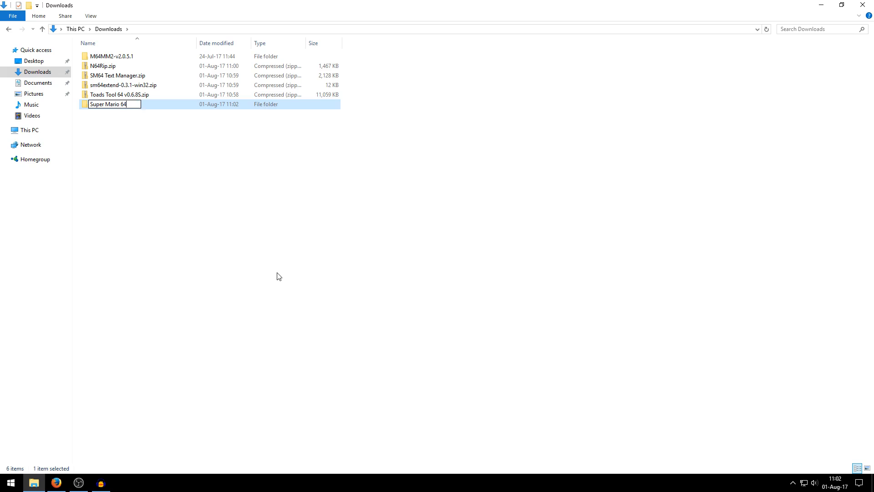
type("ROM Hacking Tools")
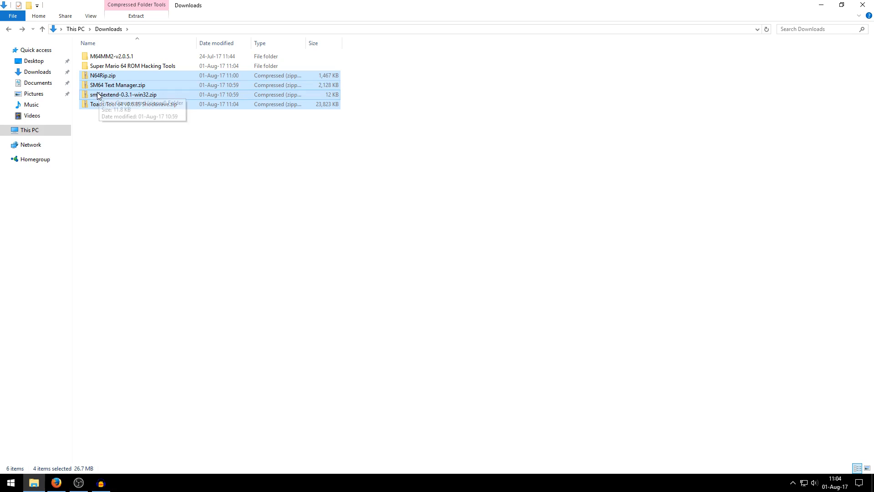
left_click_drag(123, 95, 154, 66)
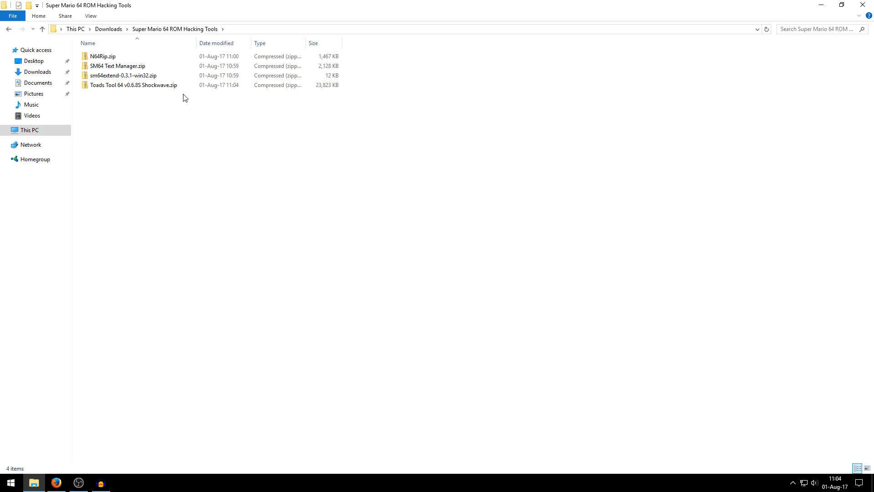
mouse_move(171, 99)
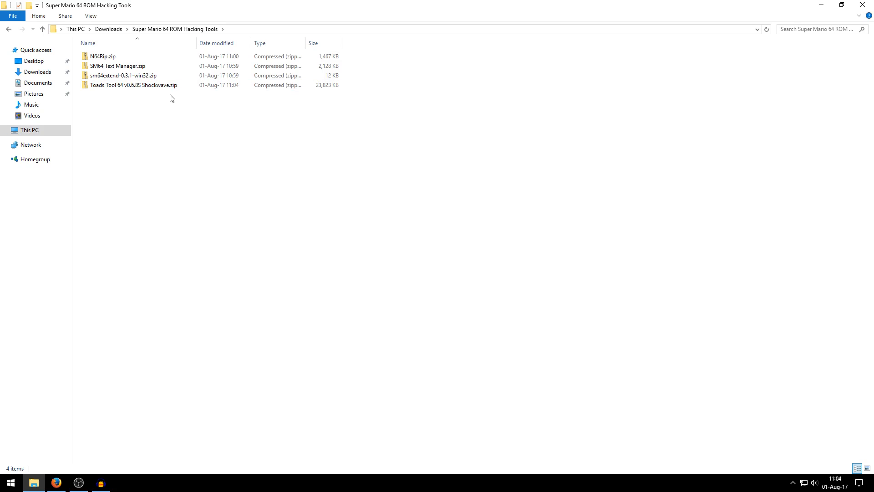
Step: Extract the Toads Tool 64 and N64Rip archives into their own folders with 7-Zip
right_click(132, 84)
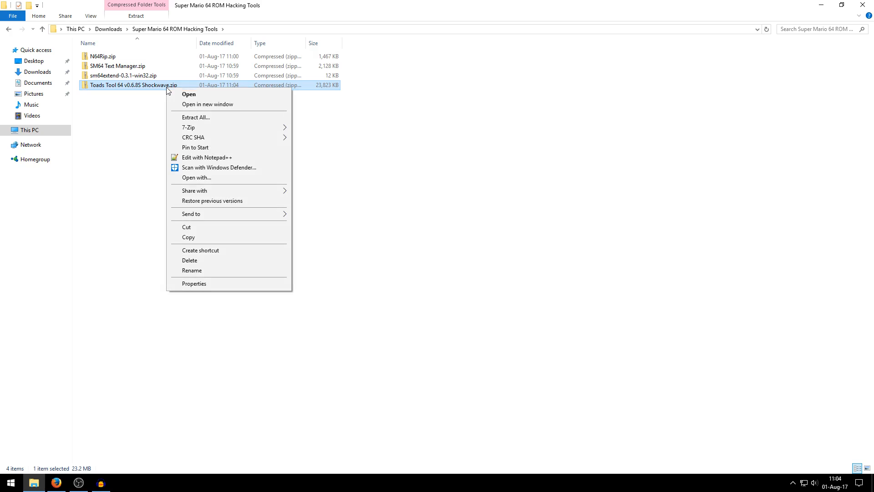
mouse_move(179, 119)
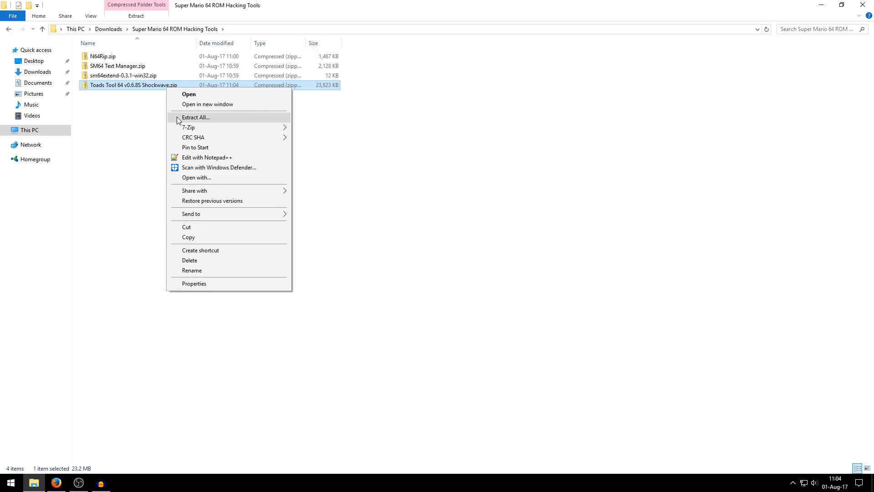
mouse_move(208, 128)
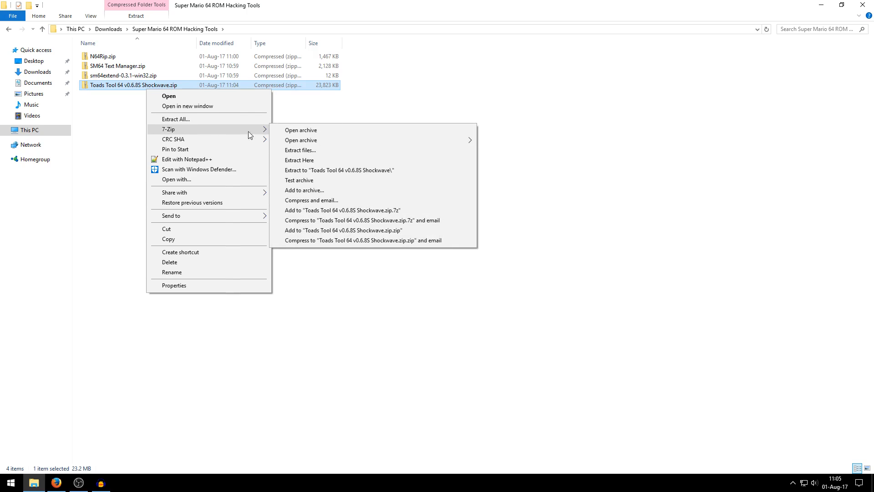
mouse_move(317, 171)
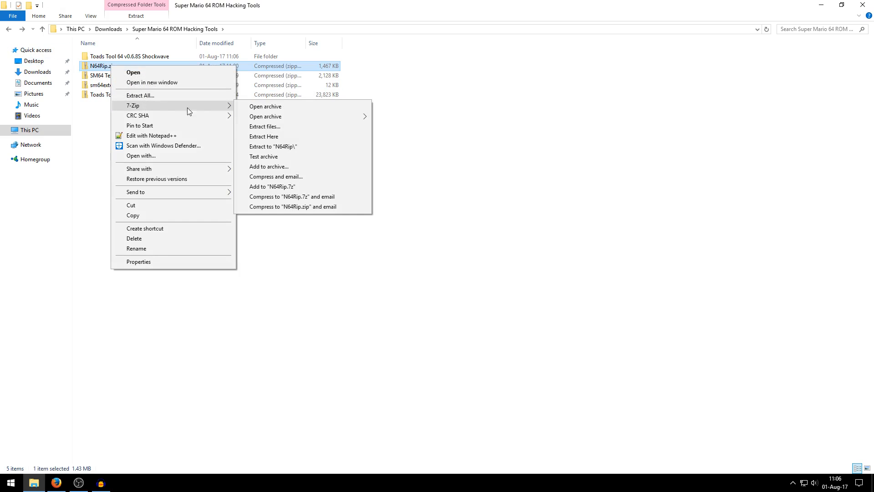
mouse_move(276, 148)
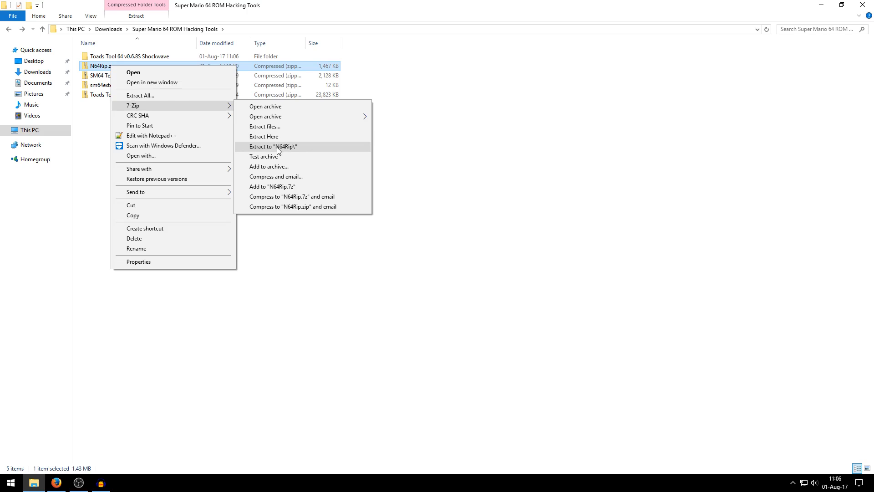
left_click(273, 146)
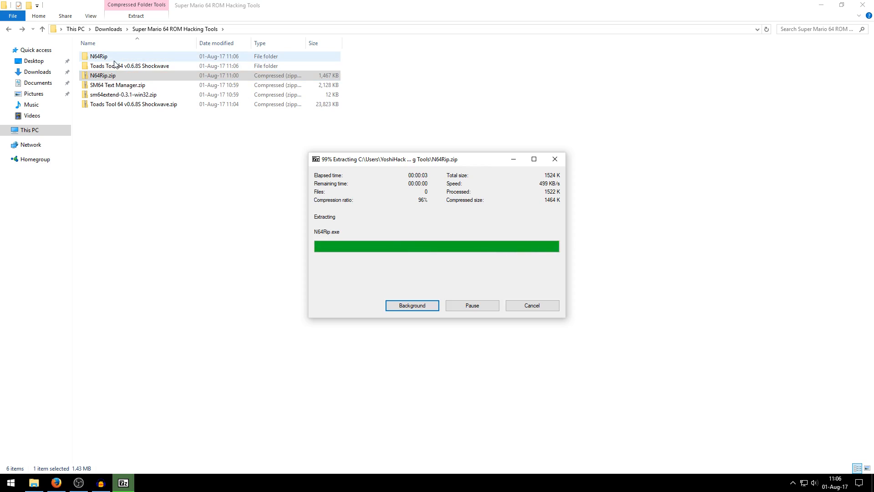
right_click(117, 84)
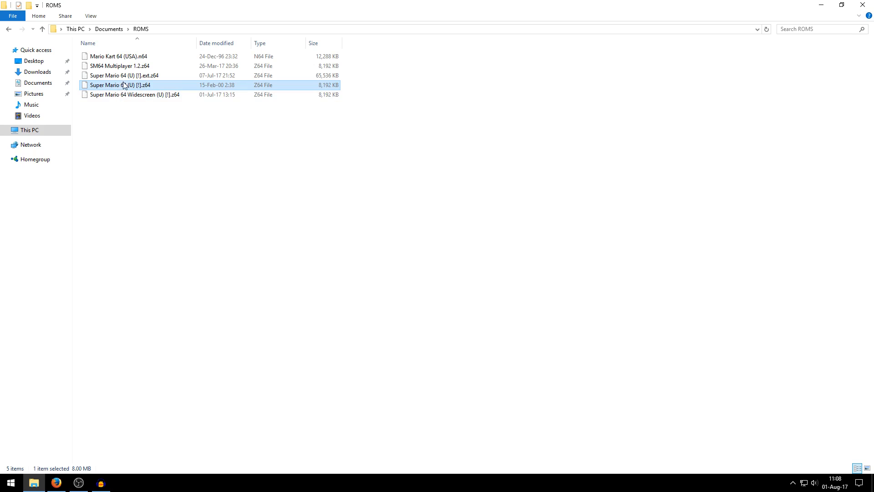
mouse_move(151, 88)
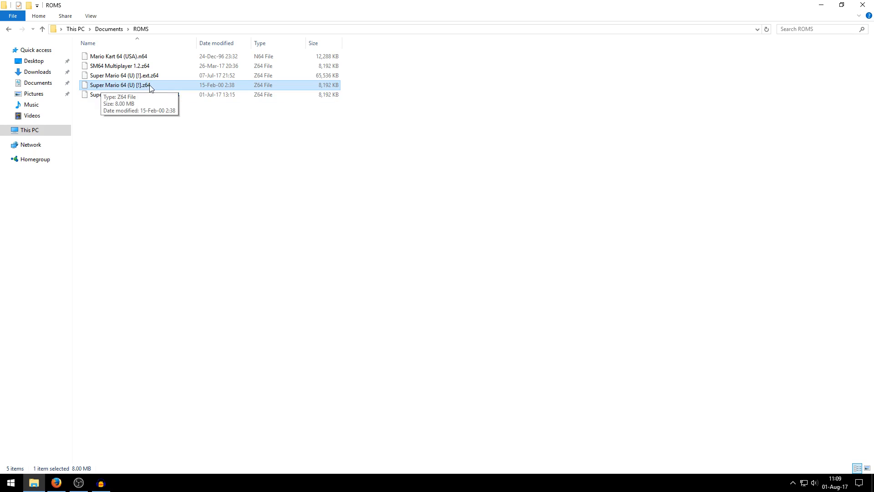
mouse_move(135, 89)
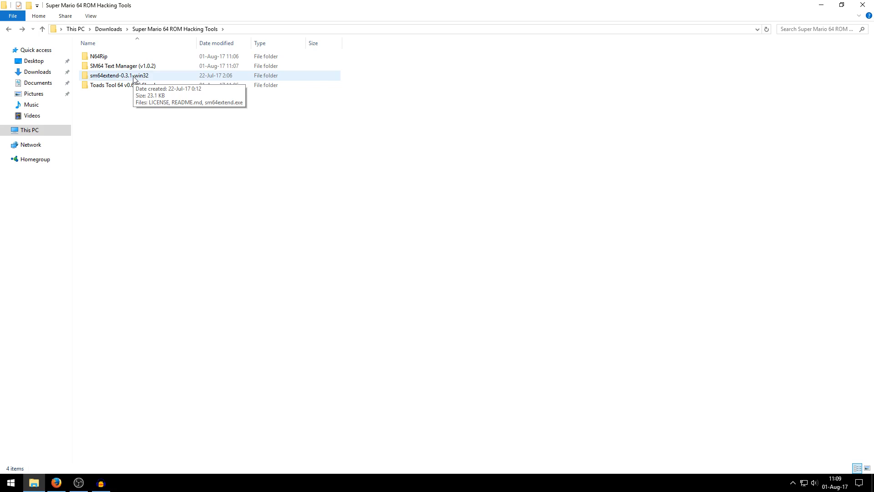
Step: Paste the ROM into sm64extend-0.3.1-win32, extend it to 64 MB, delete the original, cut the result
double_click(119, 75)
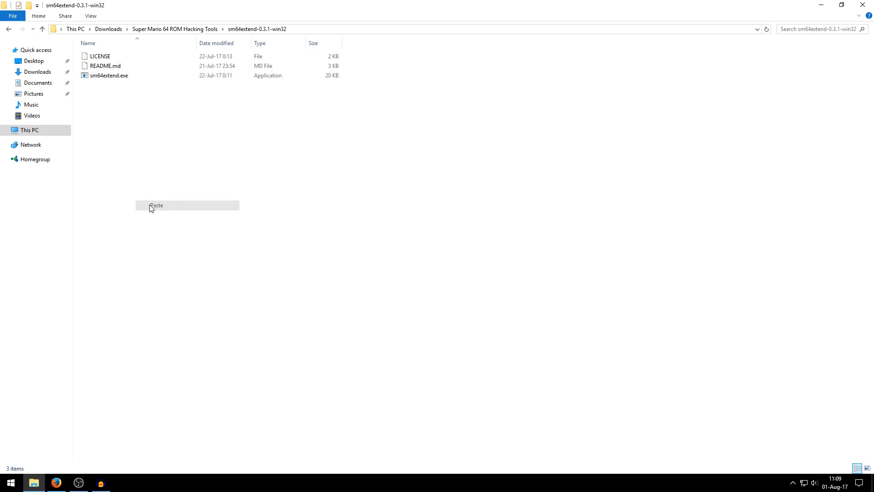
left_click(157, 205)
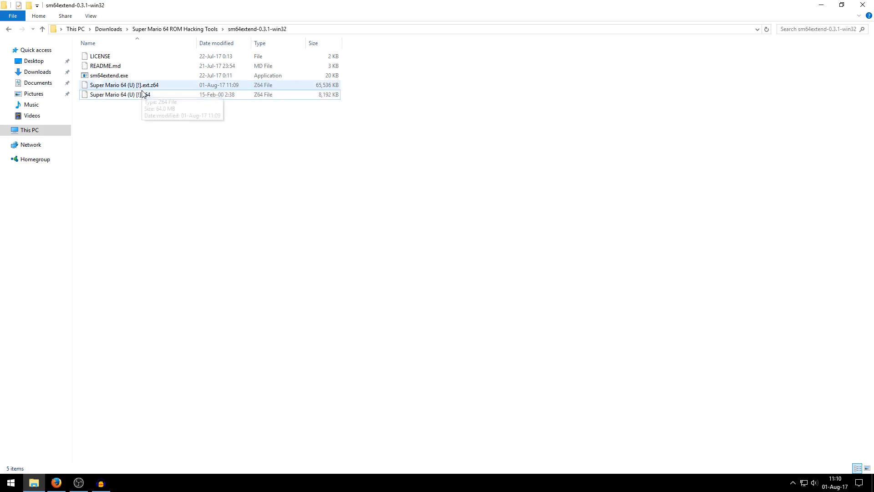
left_click(119, 94)
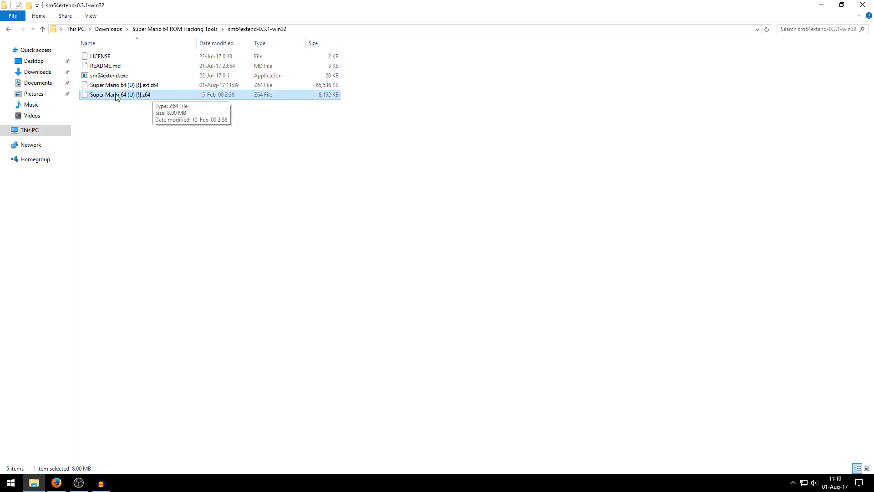
mouse_move(159, 100)
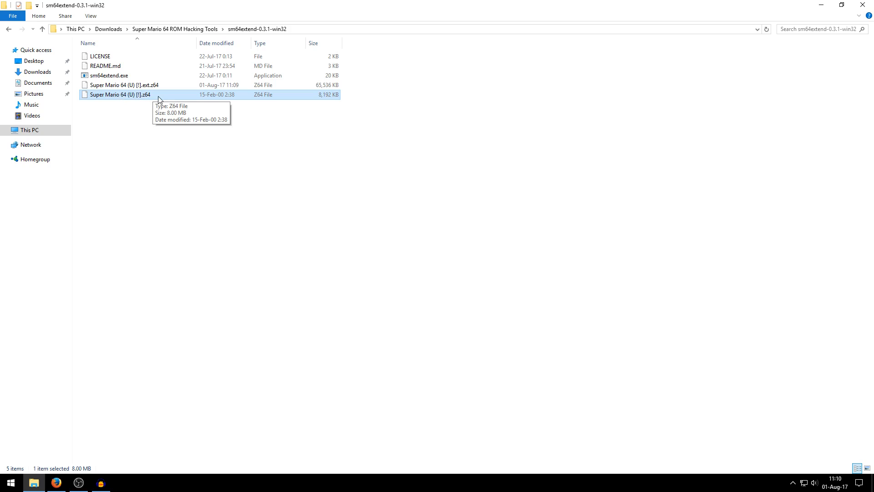
mouse_move(112, 89)
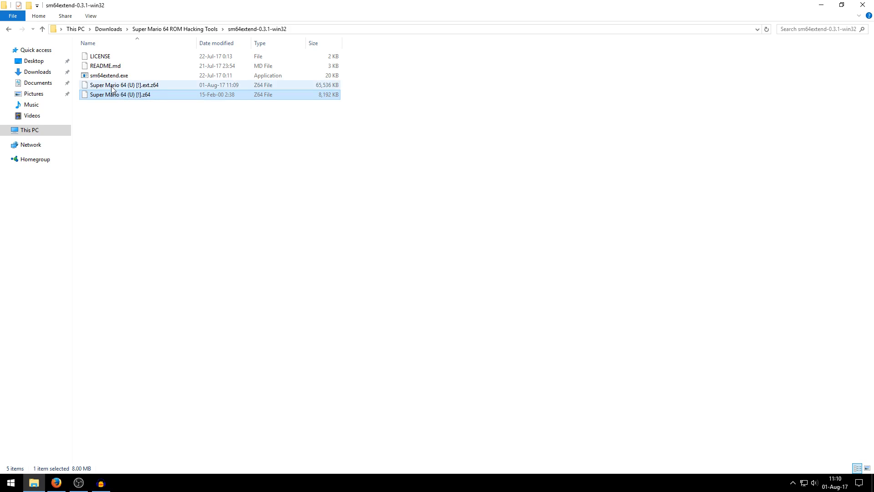
left_click(125, 85)
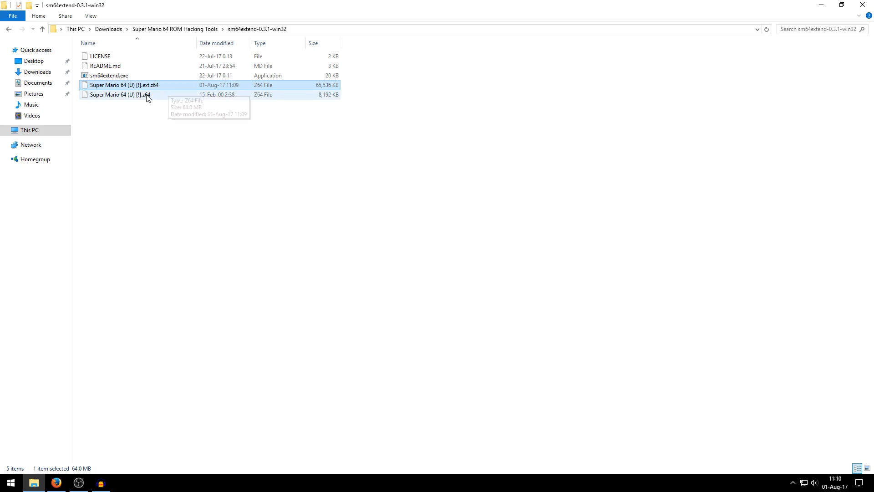
mouse_move(146, 94)
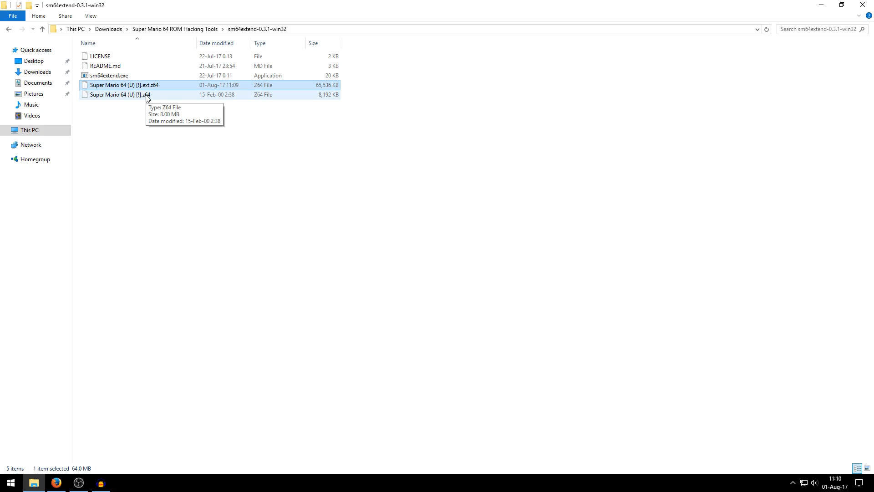
left_click(119, 94)
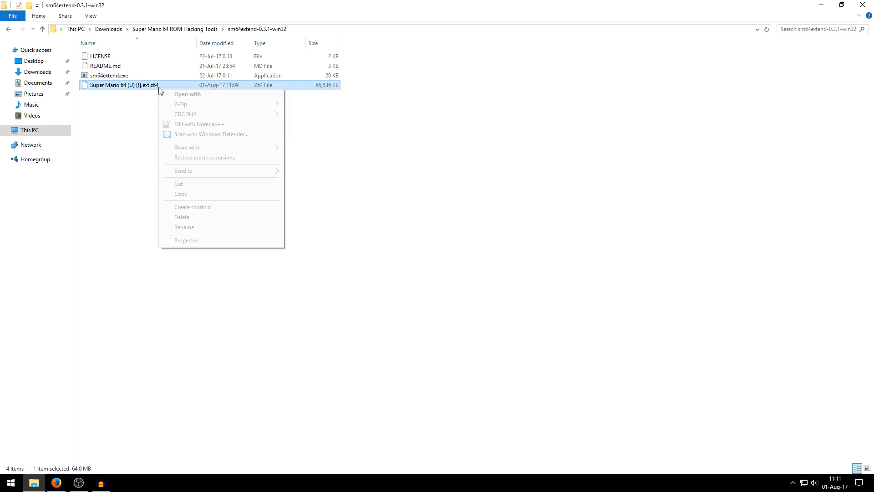
left_click(111, 94)
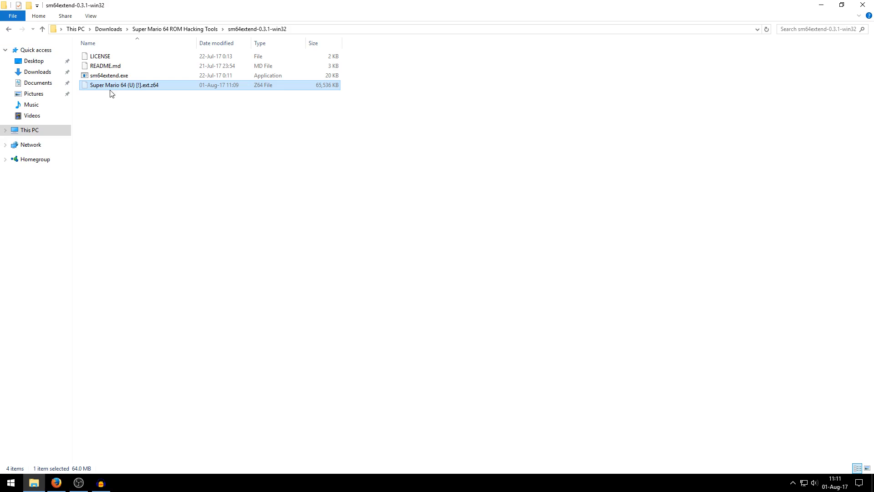
left_click(8, 29)
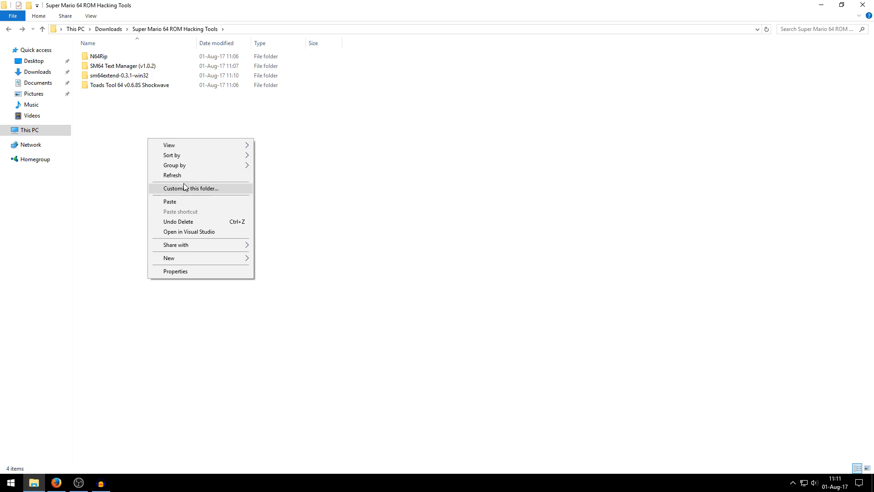
mouse_move(194, 200)
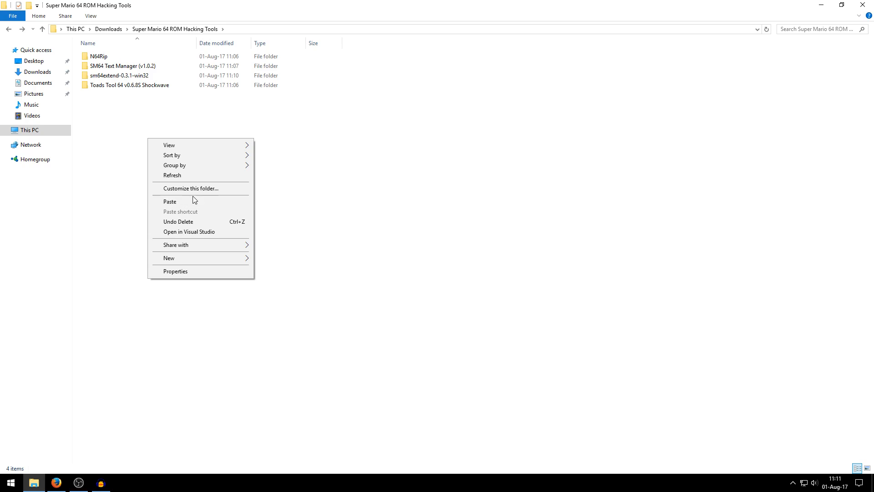
Step: Paste the extended ROM into ROM Hacking Tools and open the Toads Tool 64 v0.6.85 Shockwave folder
left_click(170, 202)
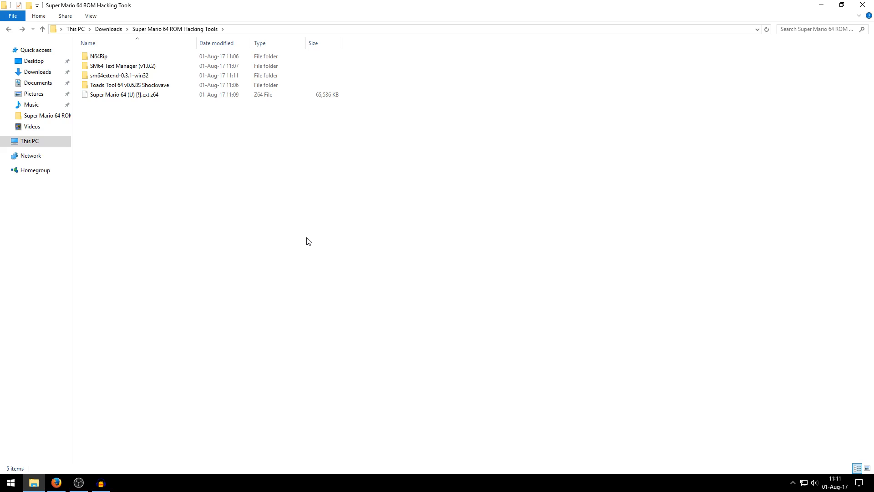
mouse_move(174, 119)
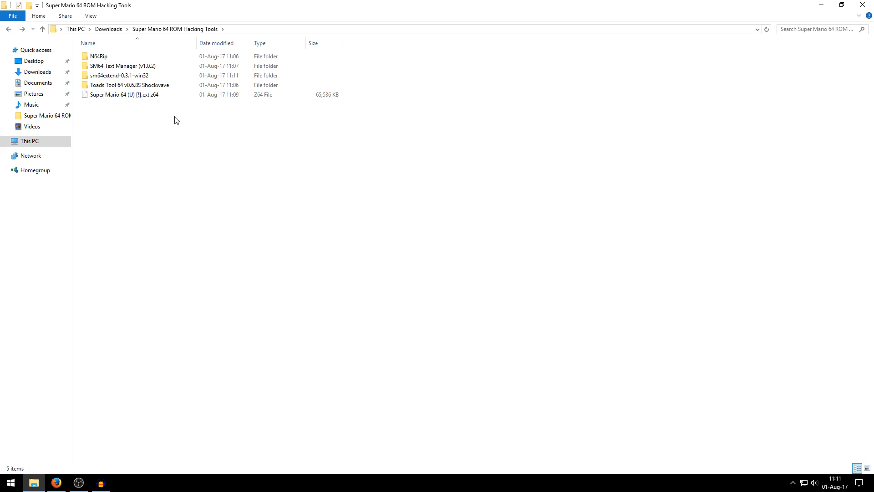
mouse_move(151, 84)
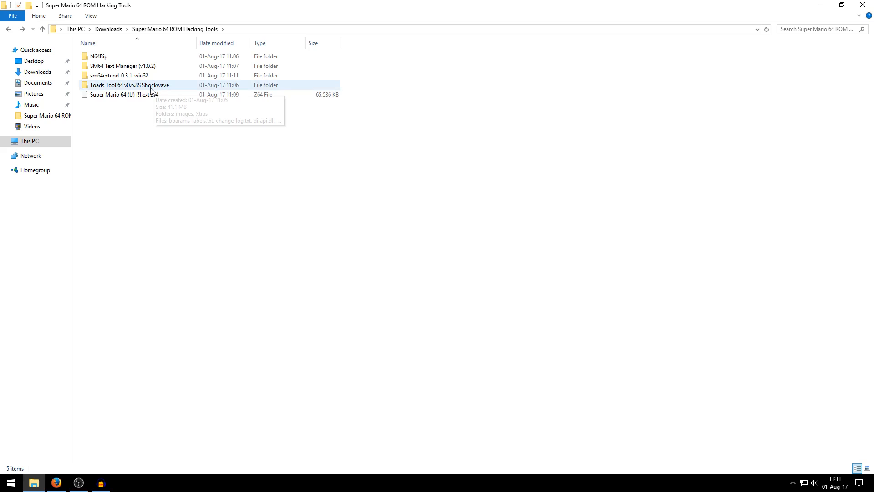
mouse_move(132, 87)
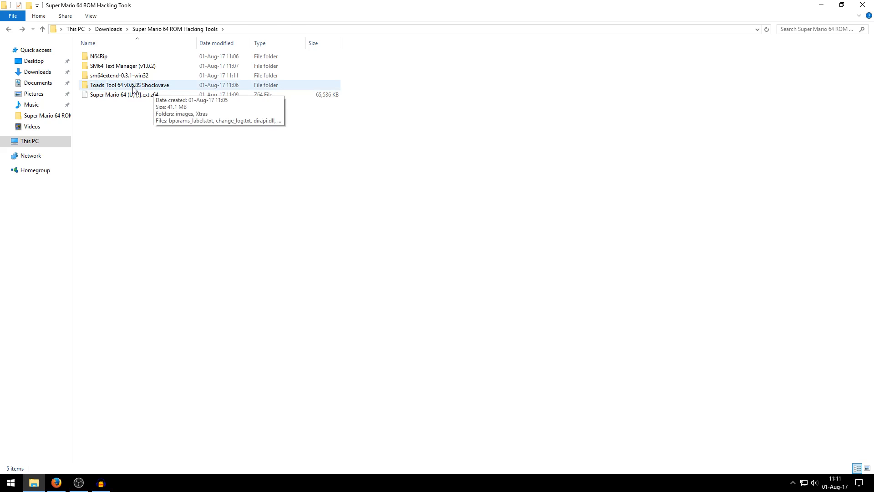
double_click(130, 85)
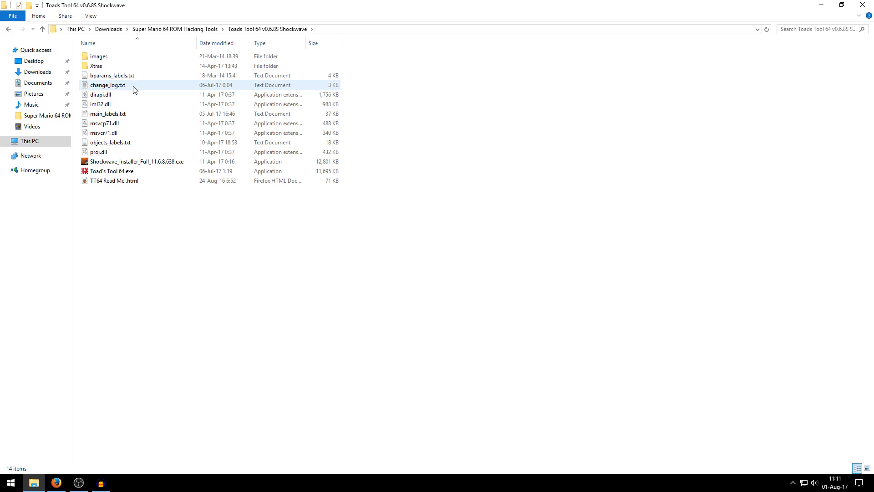
Step: Try launching Toad's Tool 64.exe, then open its Properties on the Compatibility tab
left_click(111, 171)
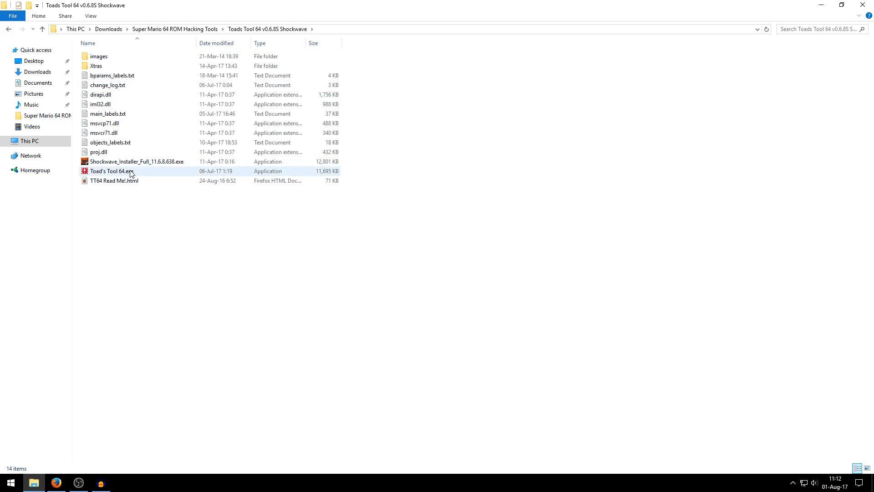
mouse_move(117, 174)
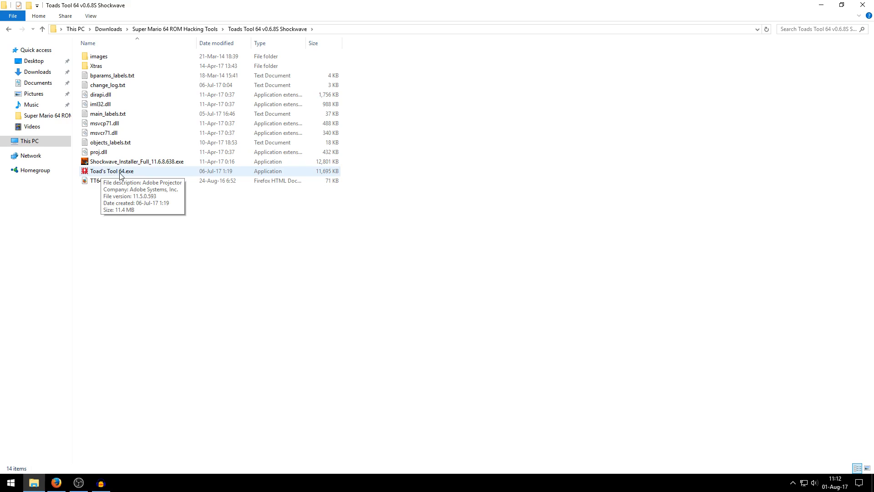
mouse_move(153, 177)
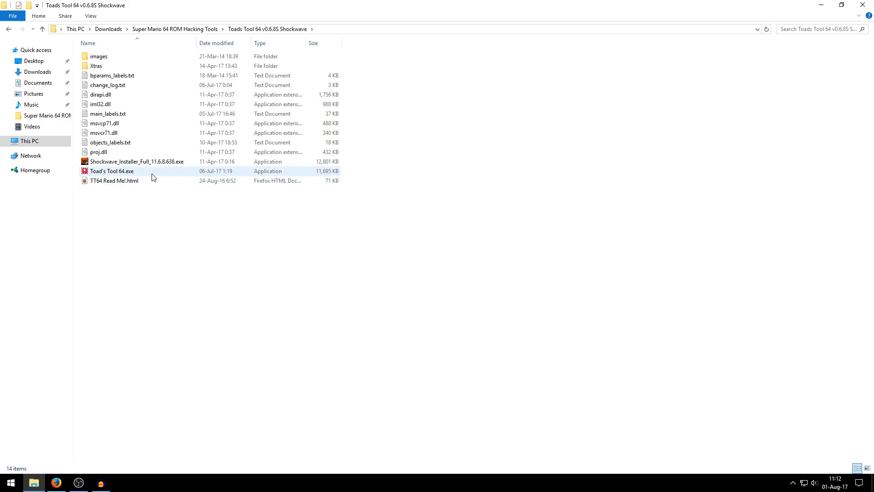
left_click(112, 172)
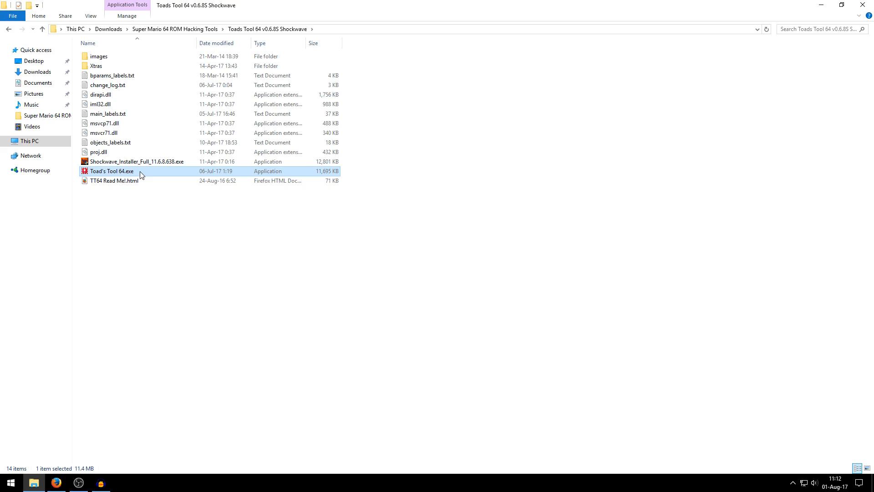
double_click(111, 172)
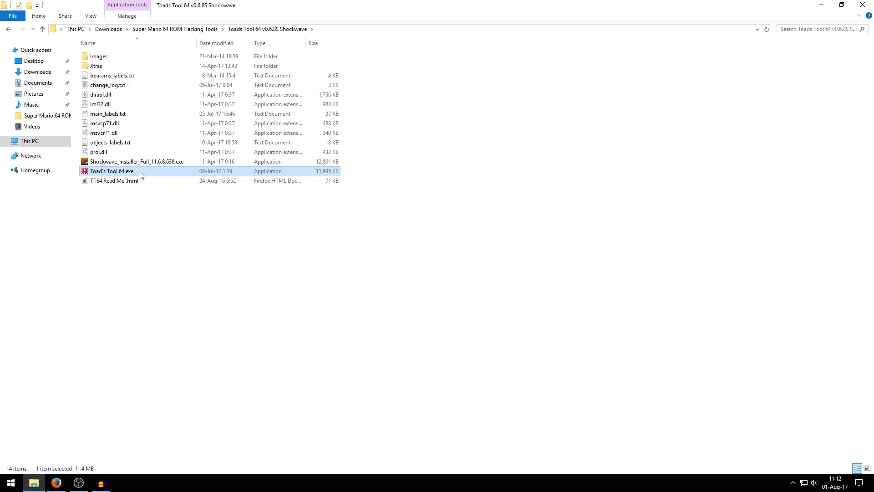
right_click(112, 171)
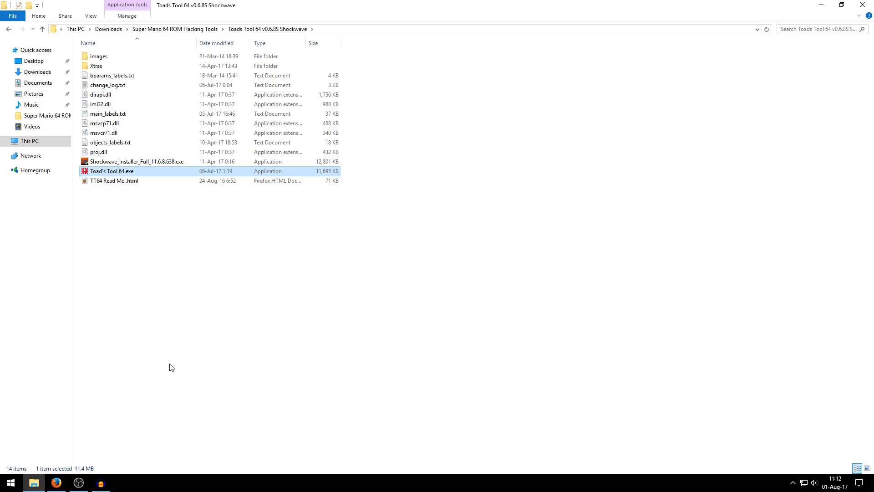
left_click(112, 172)
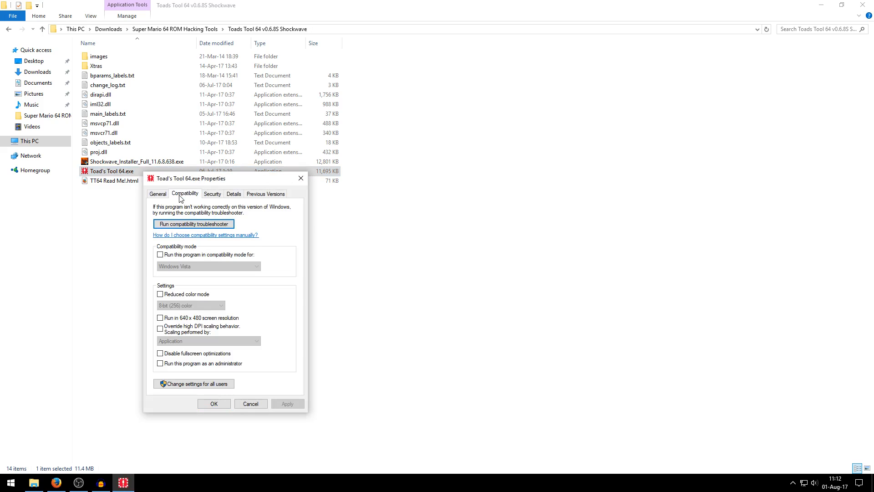
mouse_move(188, 199)
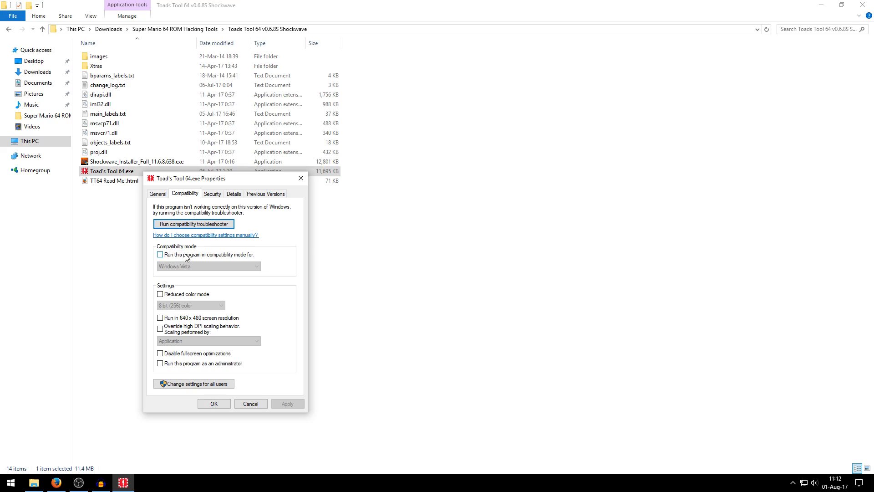
mouse_move(245, 258)
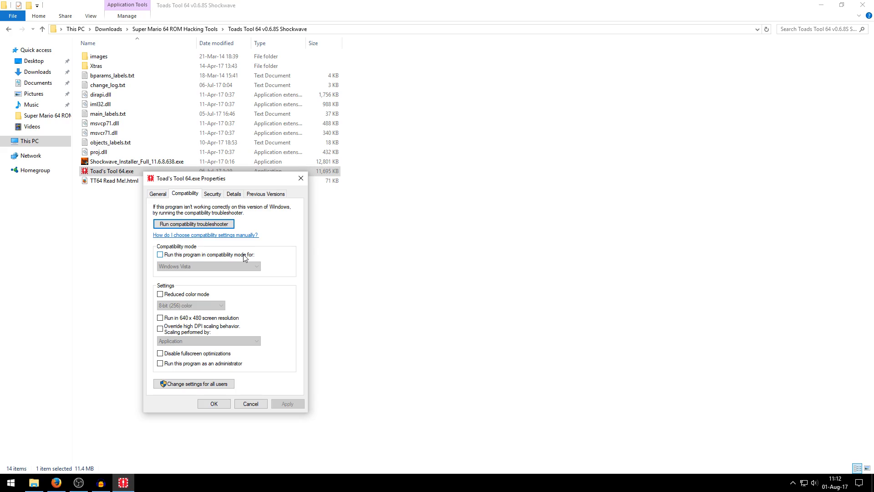
Step: Enable Windows 98 / Windows Me compatibility mode for Toad's Tool 64 and confirm with OK
left_click(160, 254)
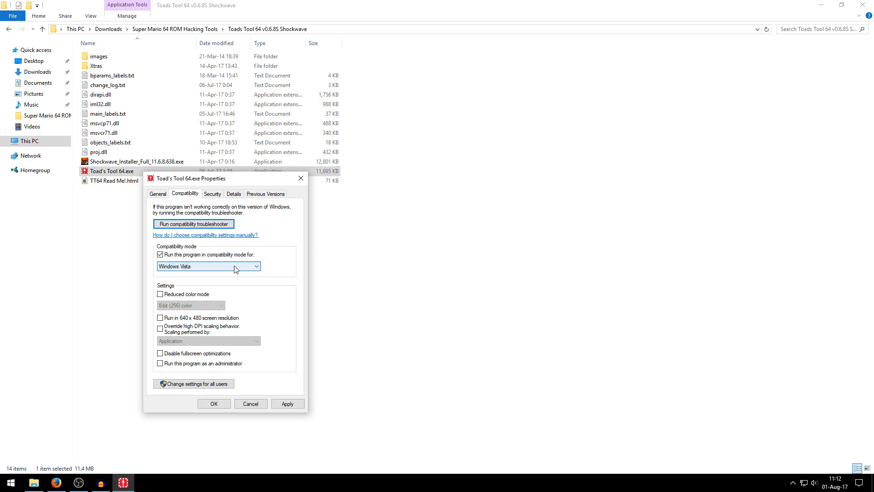
left_click(256, 266)
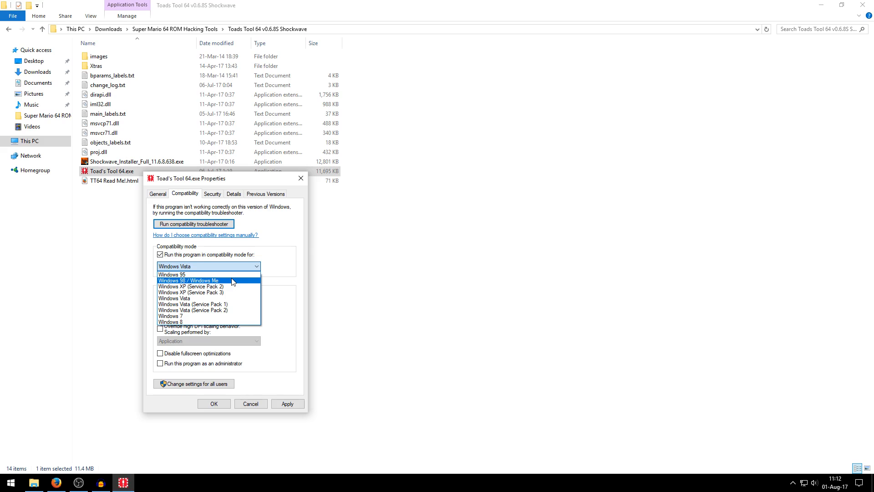
mouse_move(210, 284)
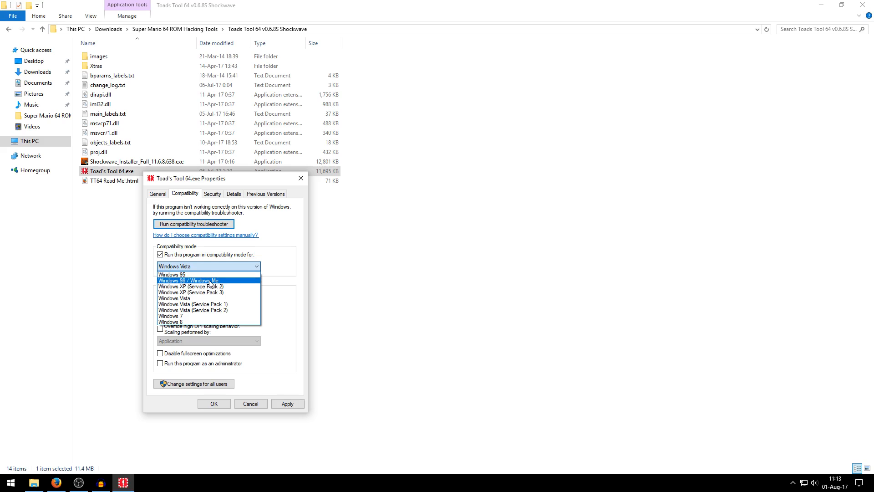
left_click(188, 280)
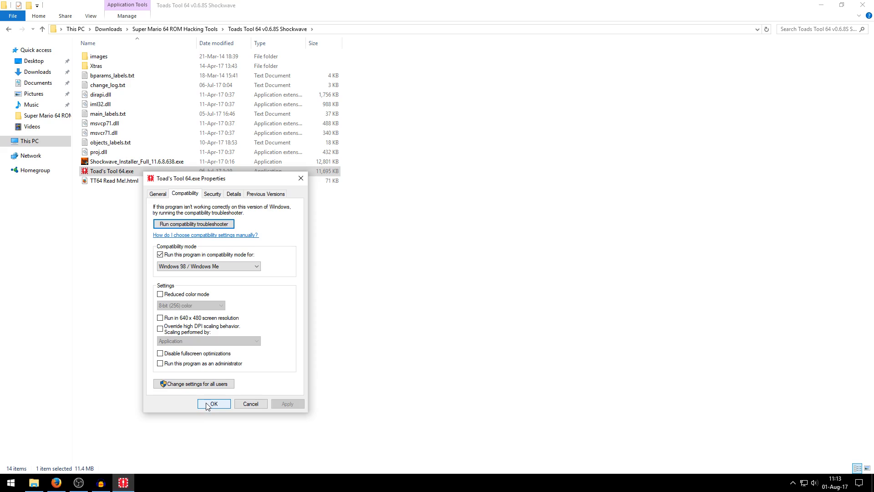
left_click(213, 403)
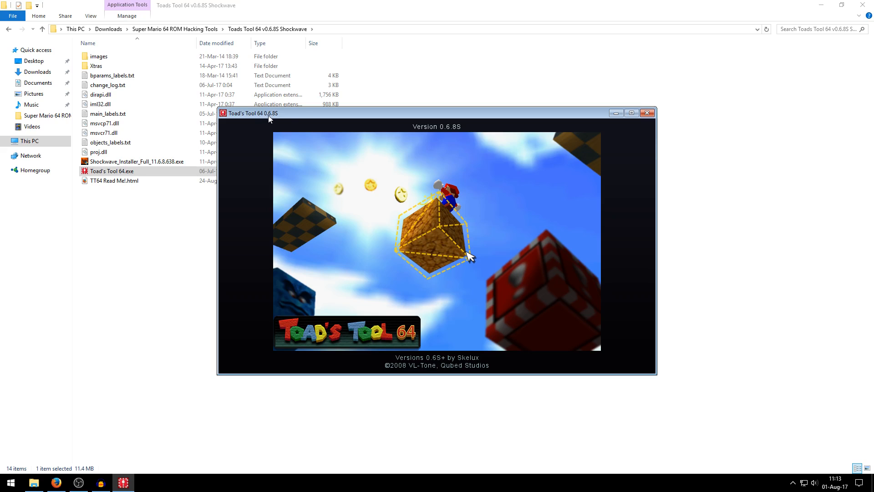
mouse_move(479, 114)
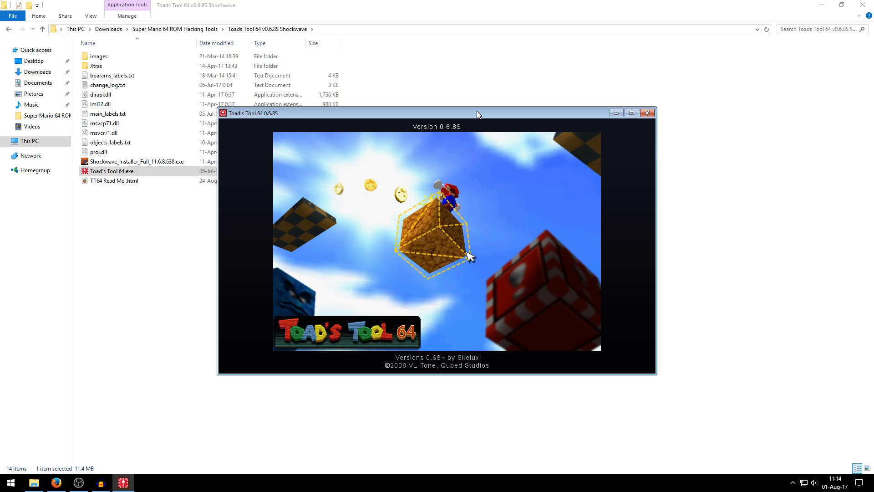
mouse_move(647, 114)
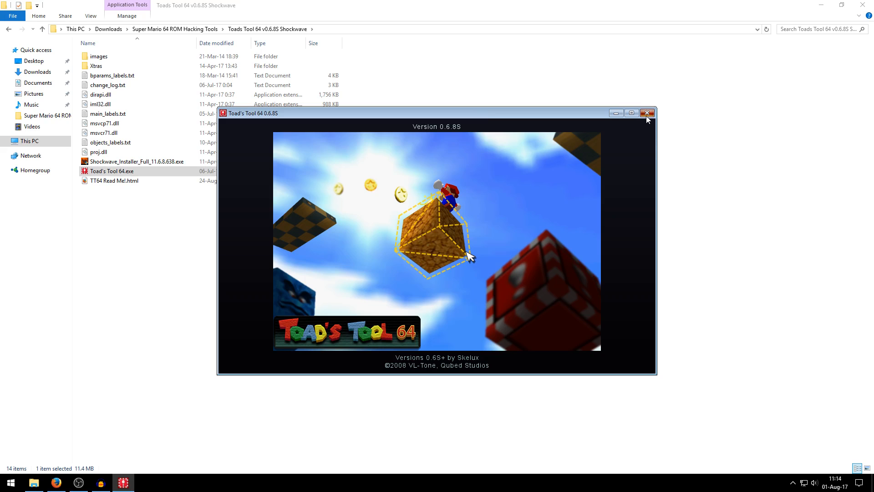
Step: Close the Toad's Tool 64 version 0.6.8S splash window
left_click(648, 113)
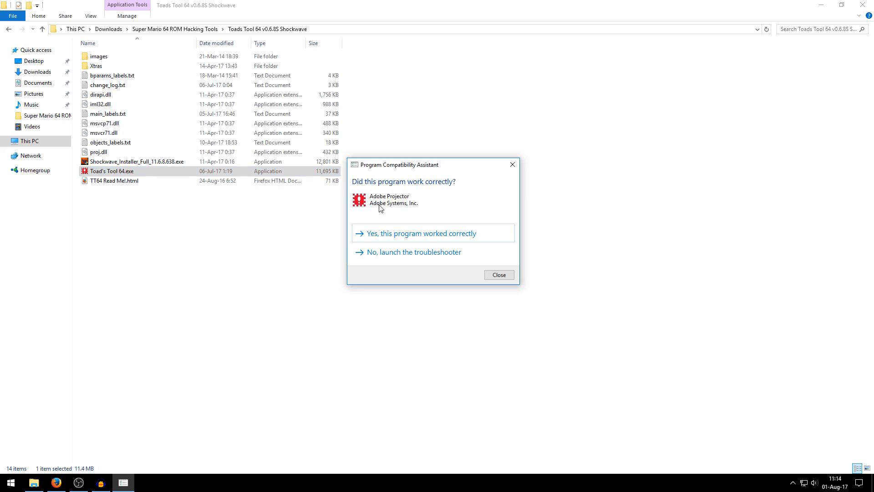
mouse_move(421, 222)
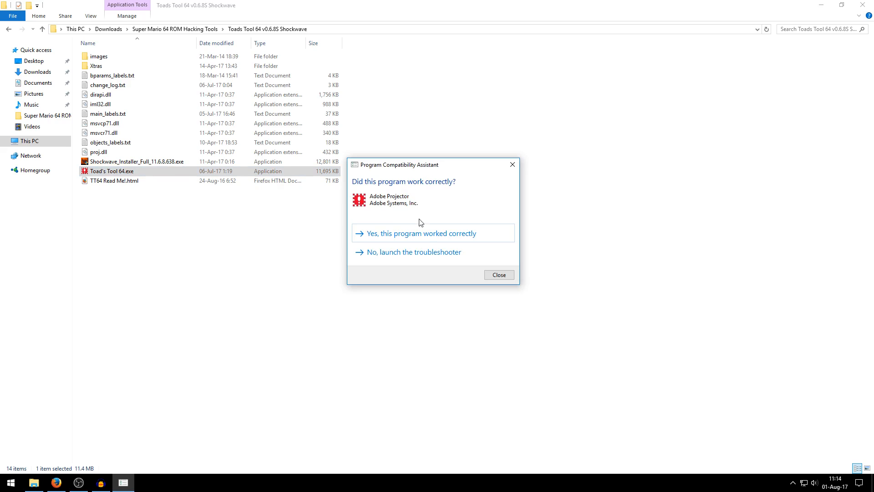
Step: Answer 'Yes, this program worked correctly' in the Program Compatibility Assistant
left_click(497, 275)
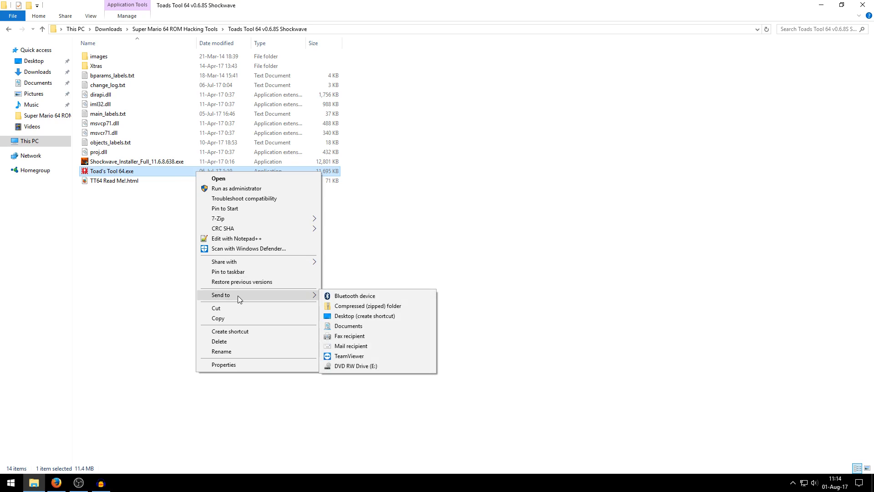
mouse_move(252, 298)
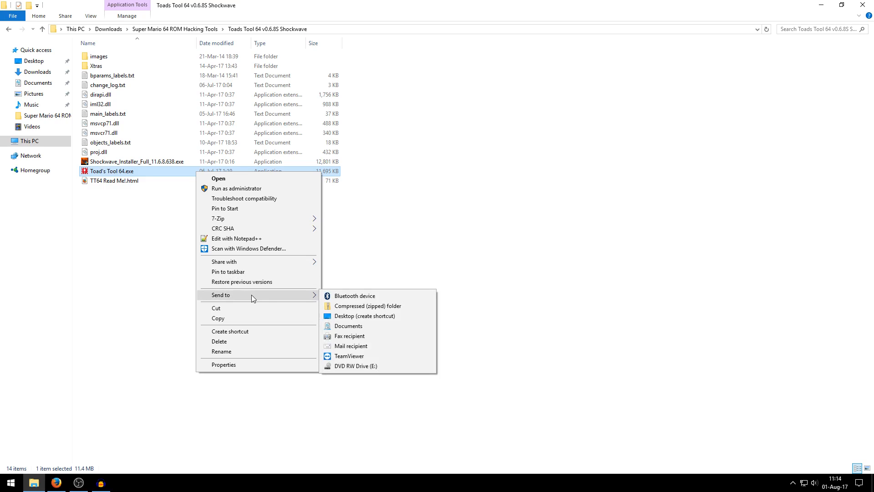
mouse_move(352, 318)
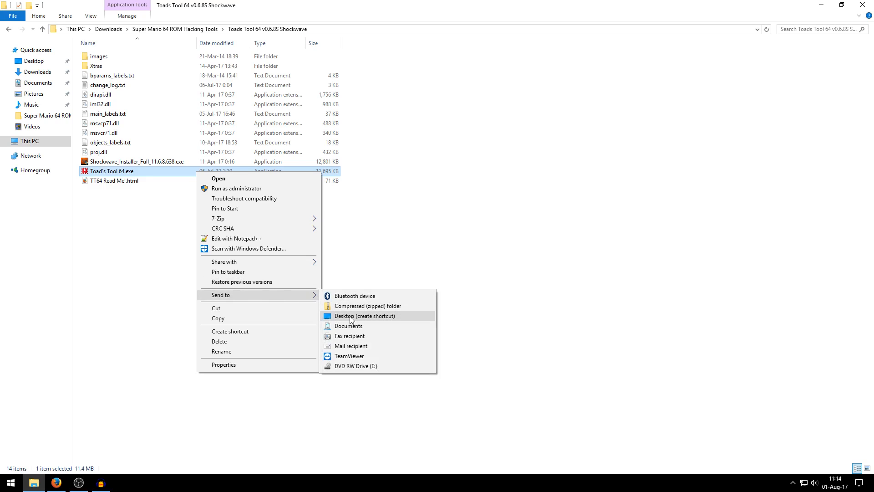
Step: Send Toad's Tool 64.exe to the Desktop as a shortcut
left_click(365, 316)
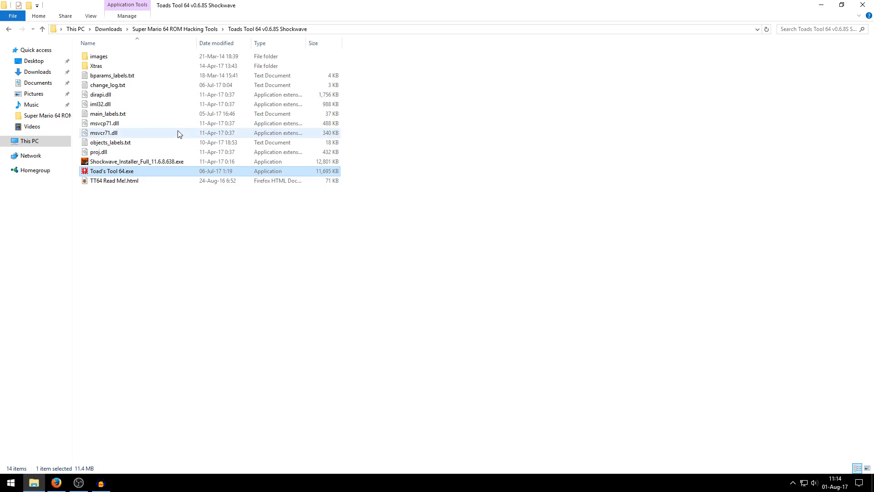
mouse_move(109, 29)
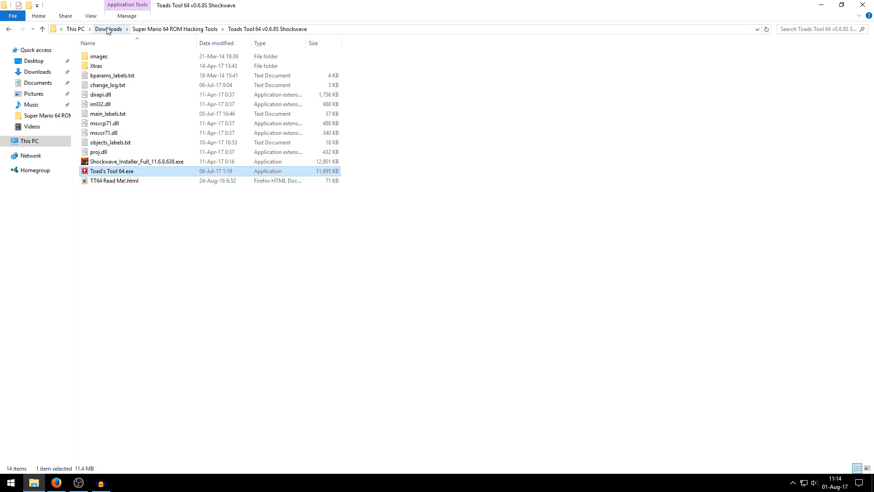
Step: Go back to Downloads and bring up the Super Mario 64 ROM Hacking Tools folder's context menu
left_click(109, 28)
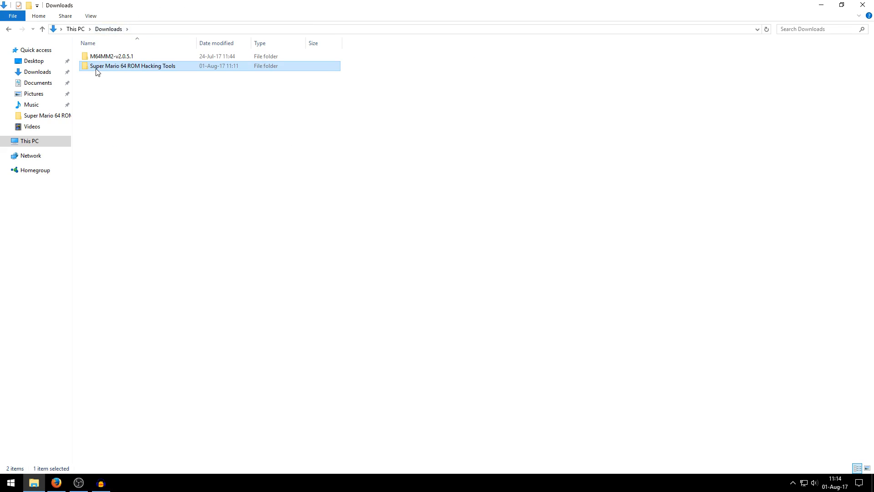
mouse_move(124, 69)
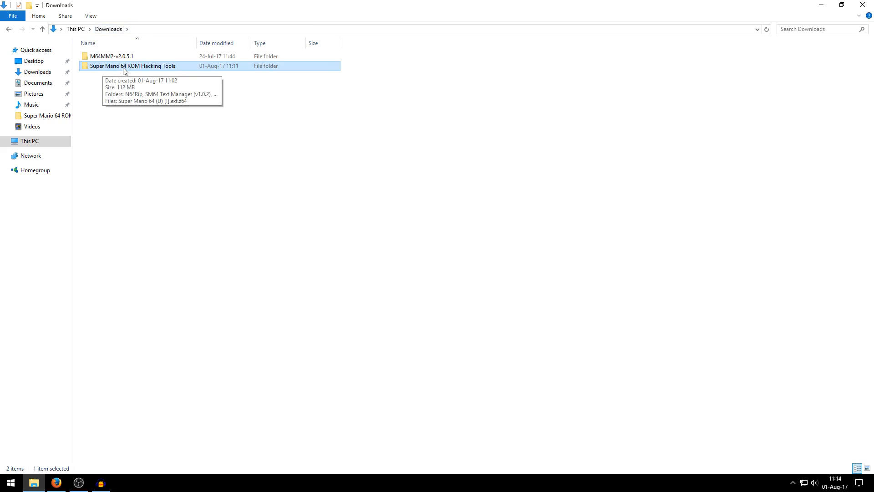
right_click(132, 66)
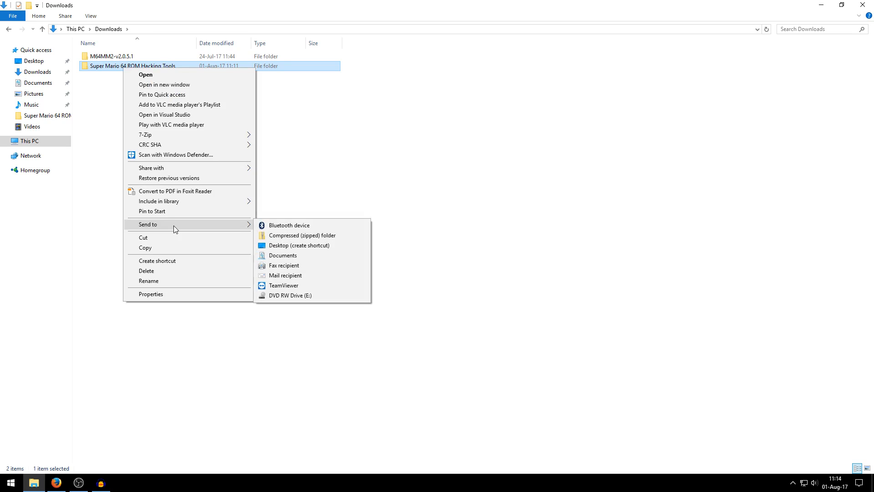
mouse_move(303, 235)
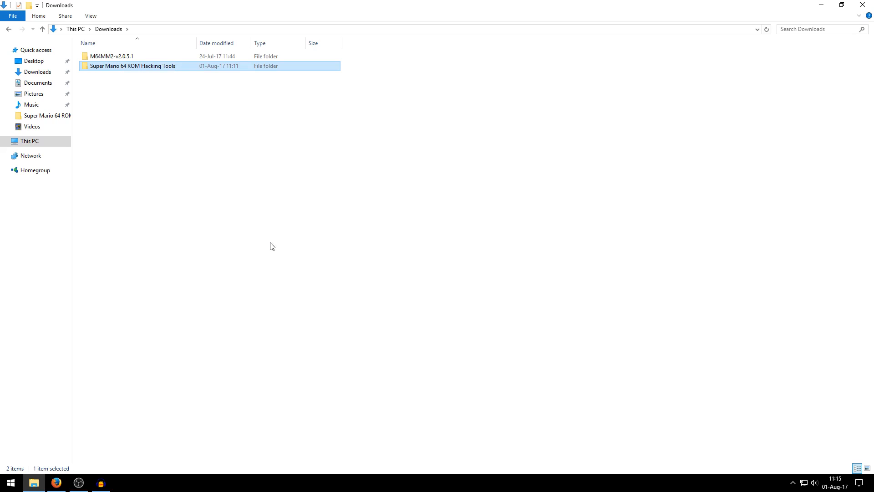
mouse_move(646, 136)
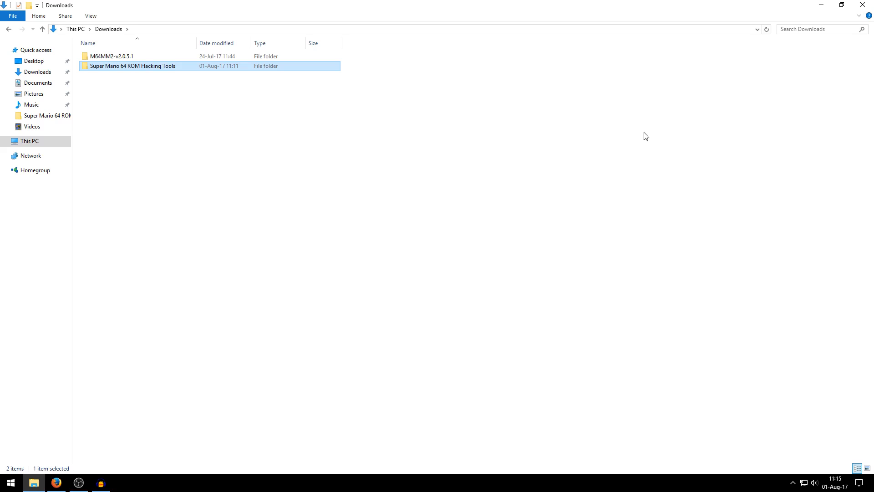